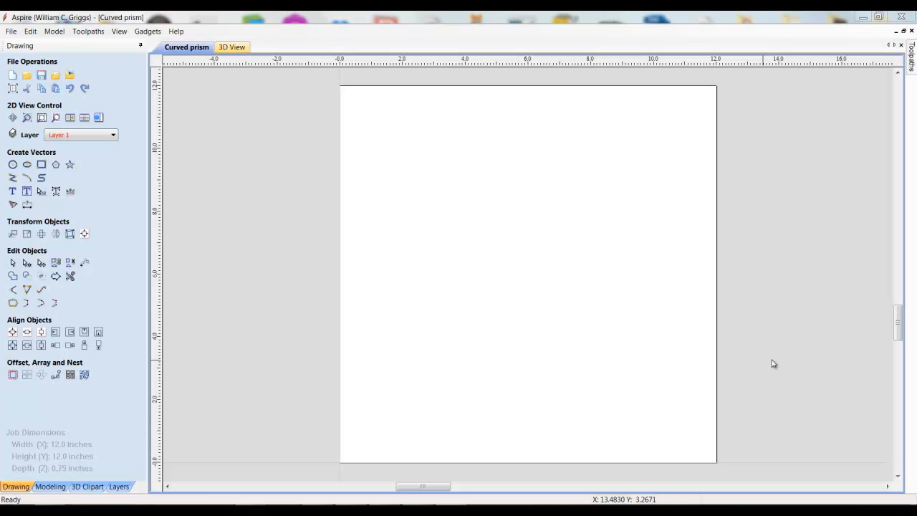
pyautogui.moveTo(552, 333)
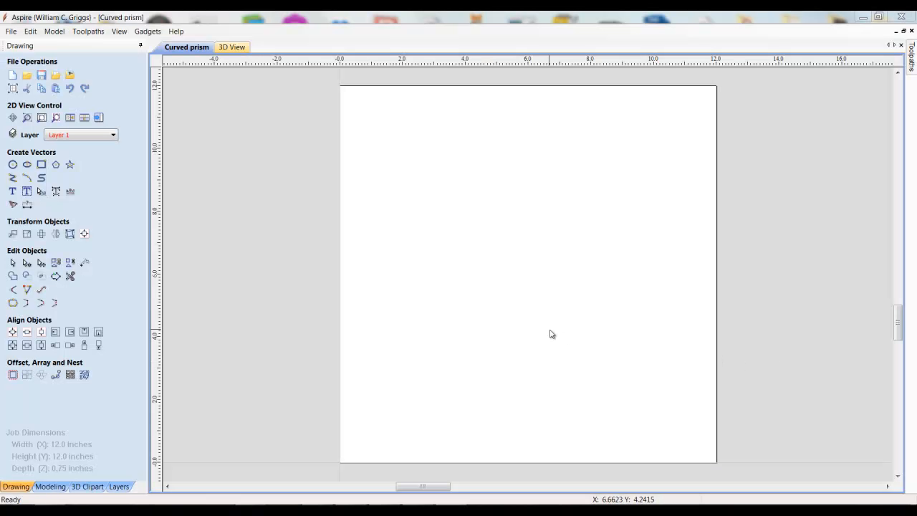
pyautogui.moveTo(209, 182)
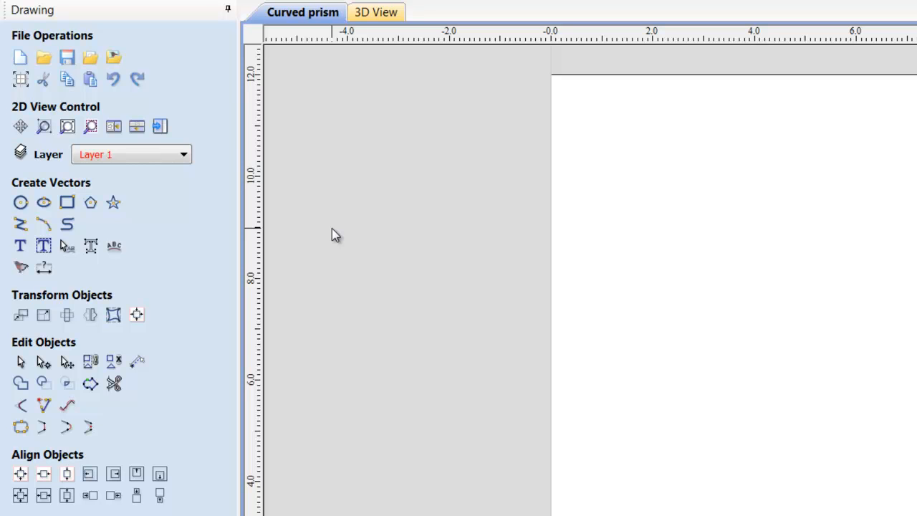
pyautogui.moveTo(251, 203)
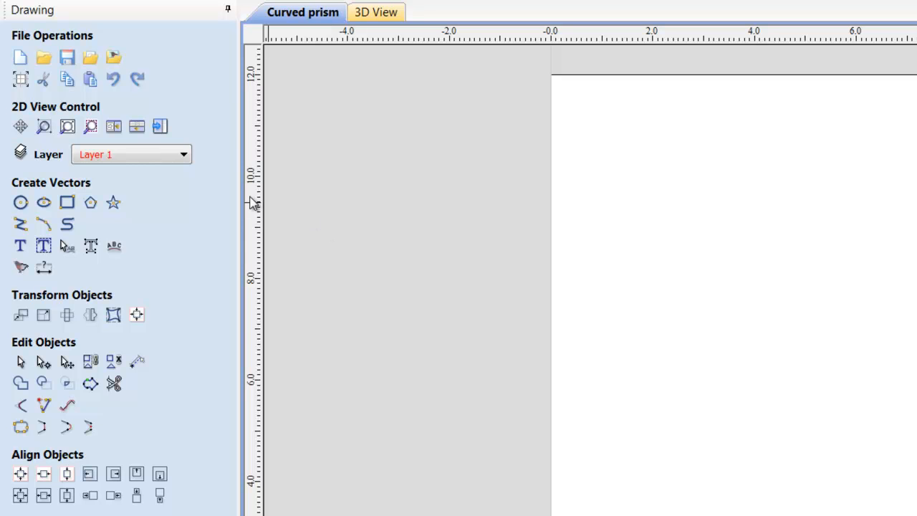
pyautogui.moveTo(31, 142)
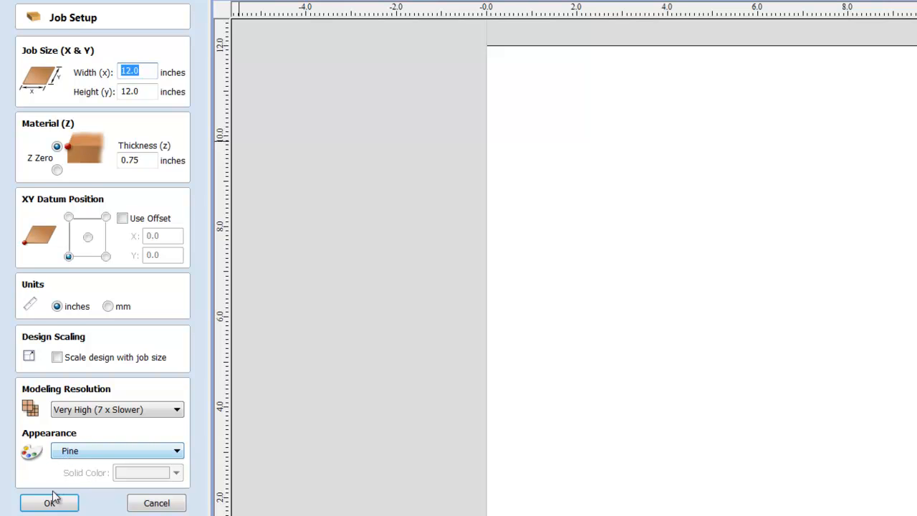
# Confirm the job setup, then enter the letter F in Monotype Corsiva with a 10-inch text height.
pyautogui.click(49, 501)
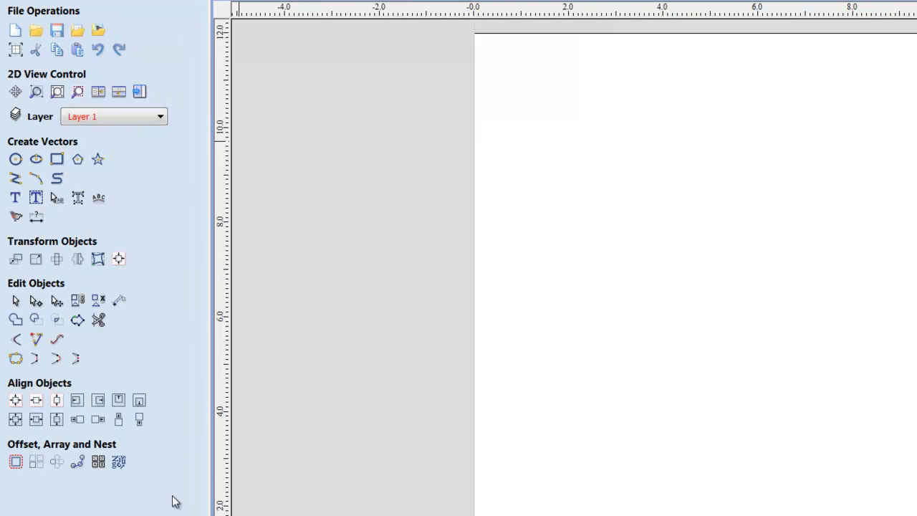
pyautogui.moveTo(530, 437)
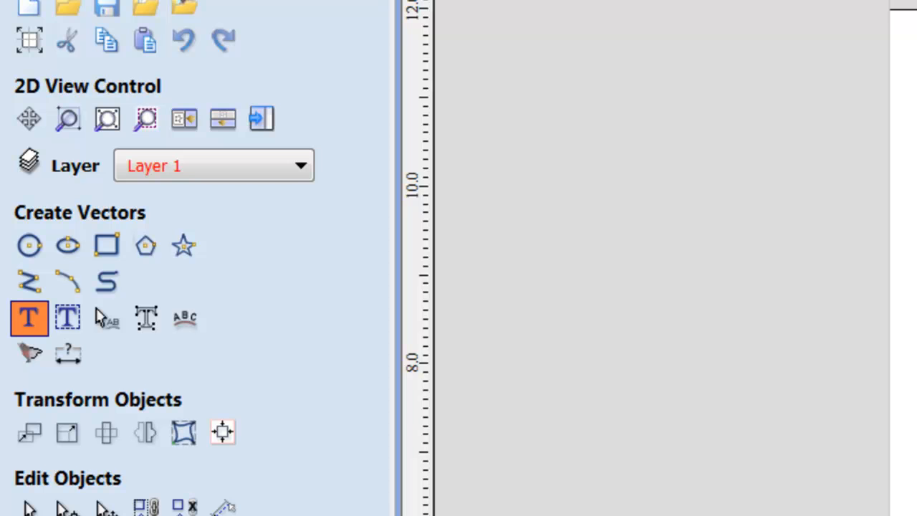
pyautogui.click(29, 318)
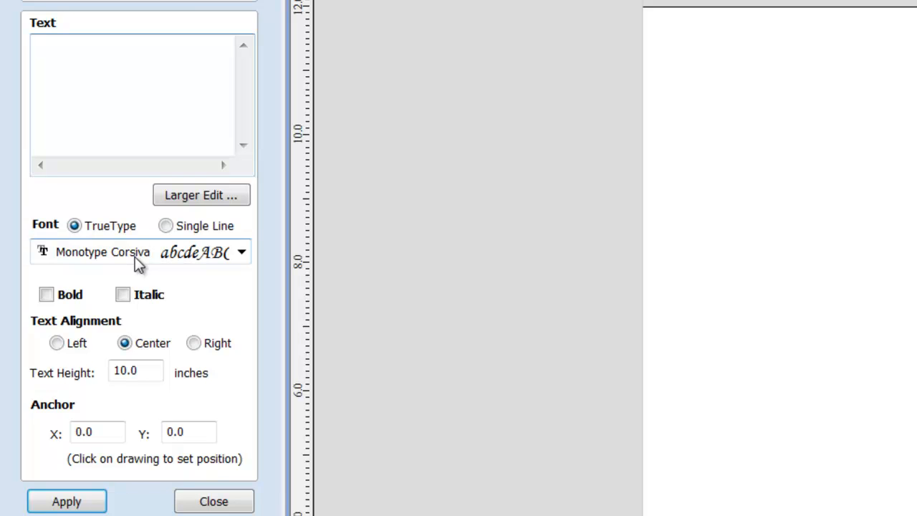
pyautogui.write('F')
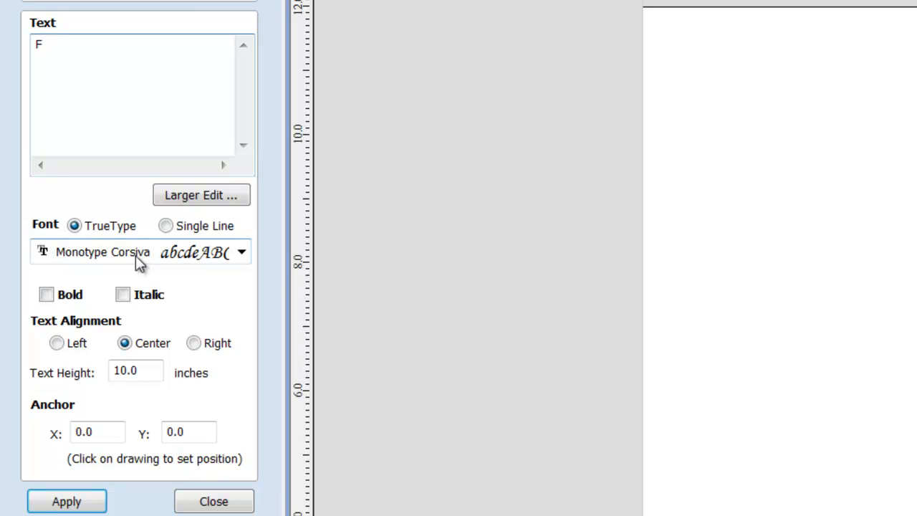
pyautogui.click(134, 370)
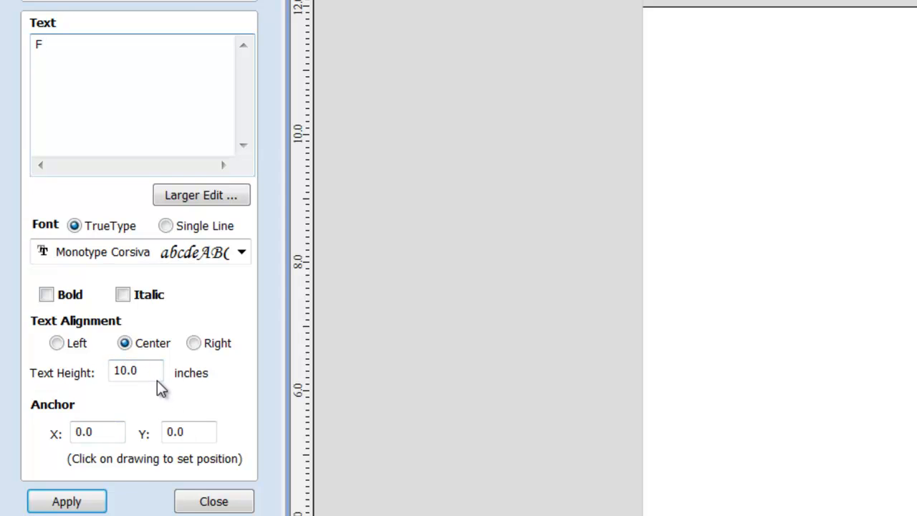
pyautogui.click(135, 370)
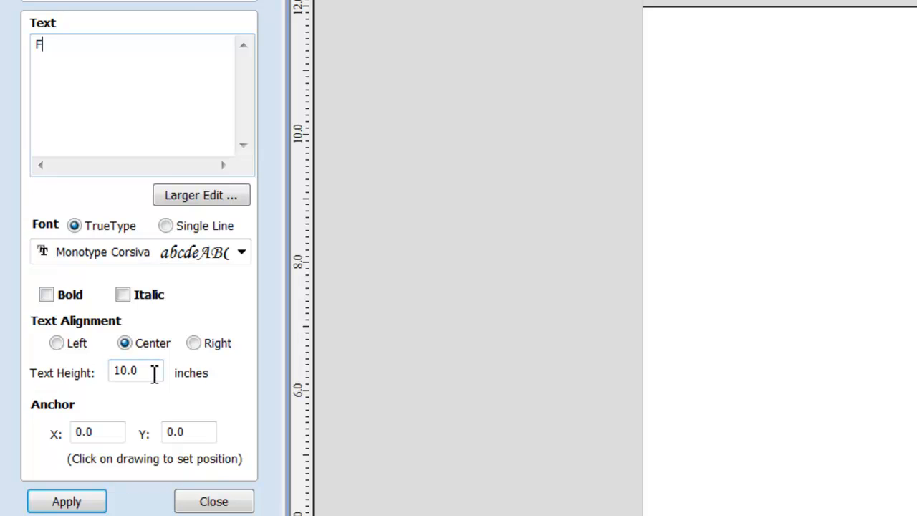
pyautogui.moveTo(66, 502)
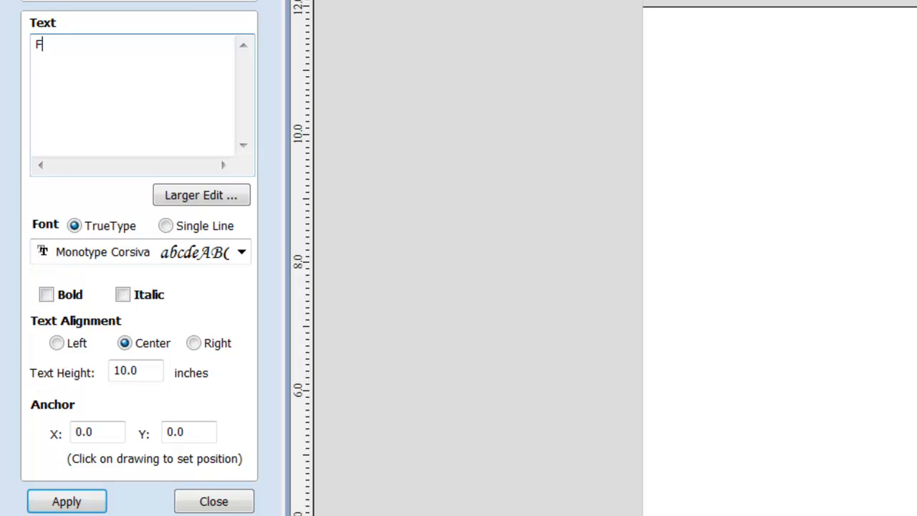
pyautogui.moveTo(122, 419)
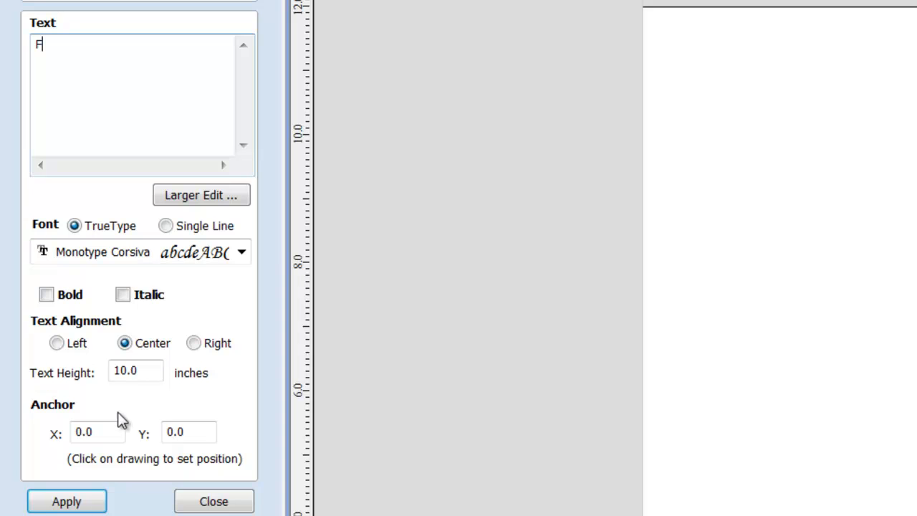
pyautogui.click(241, 252)
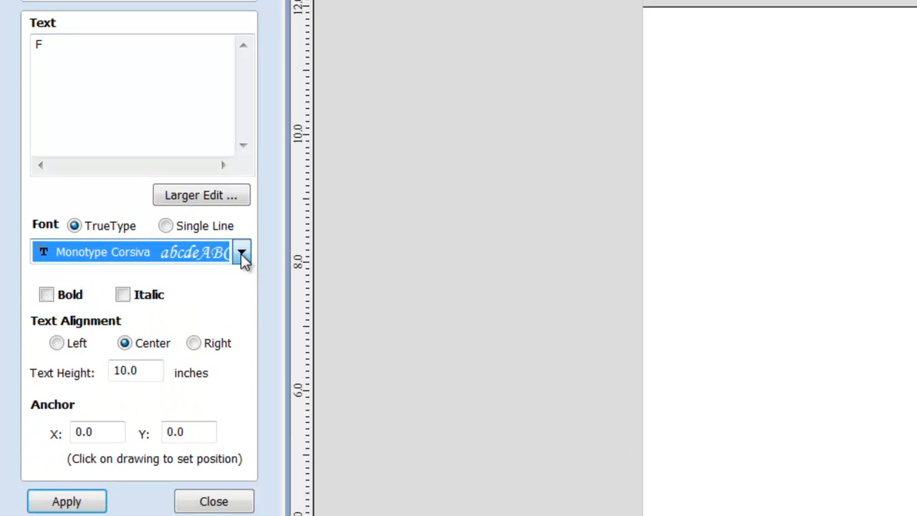
pyautogui.moveTo(165, 369)
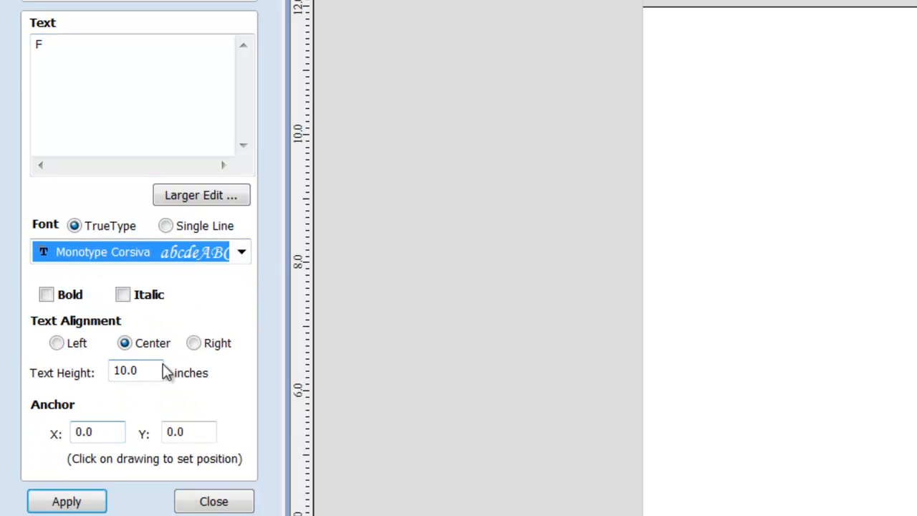
pyautogui.tripleClick(134, 370)
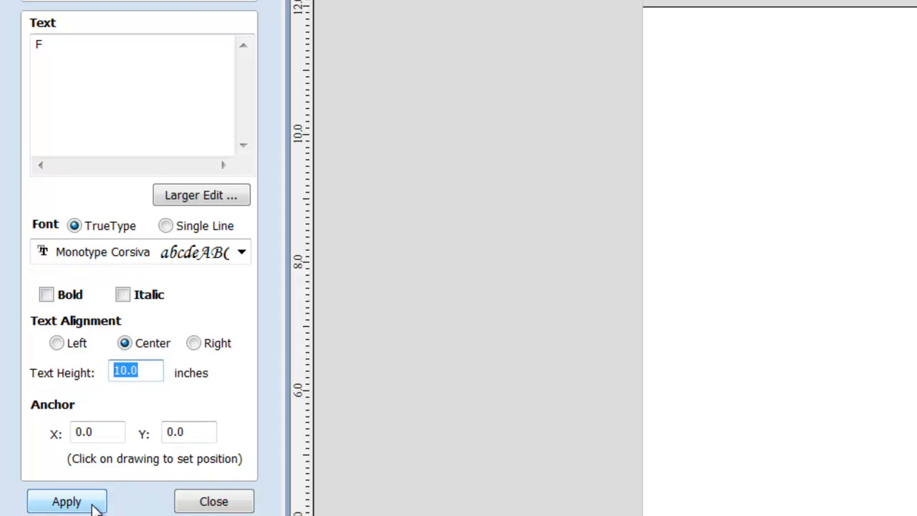
pyautogui.moveTo(213, 501)
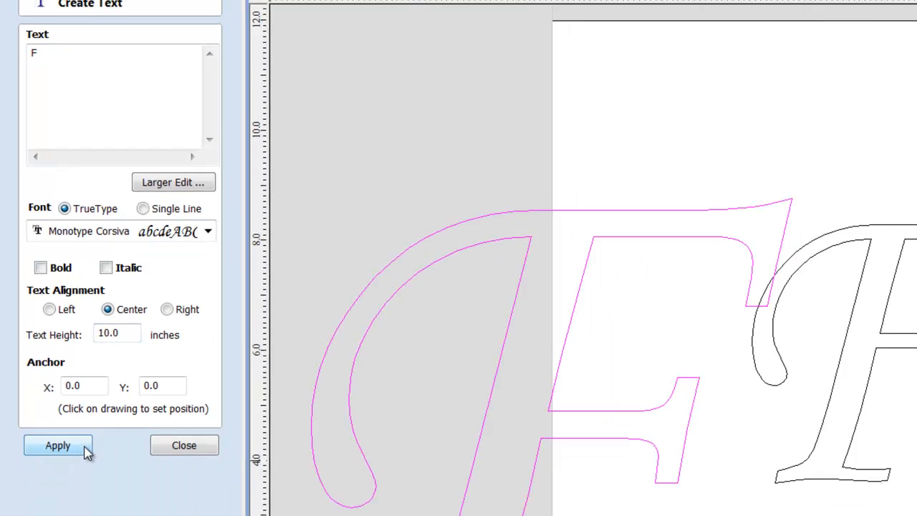
# Place the F outline, centre it in the material, and delete the larger duplicate F.
pyautogui.click(57, 445)
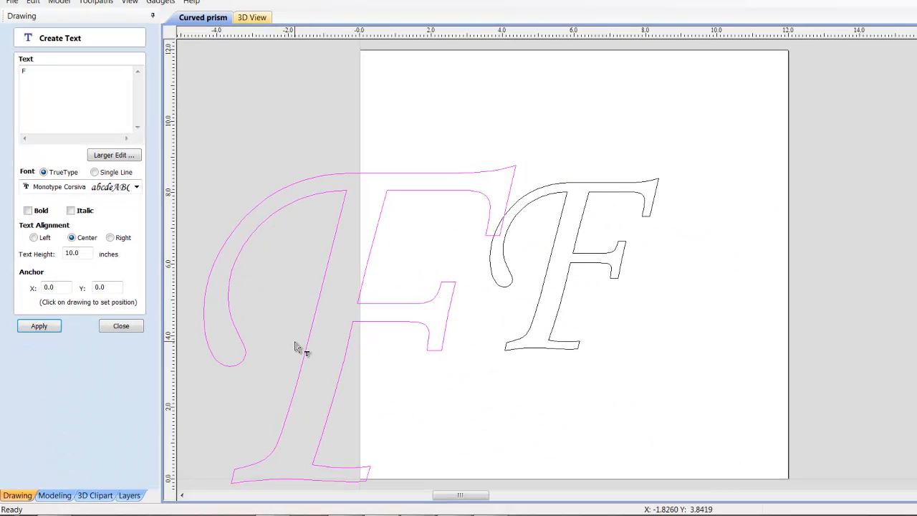
pyautogui.moveTo(315, 341)
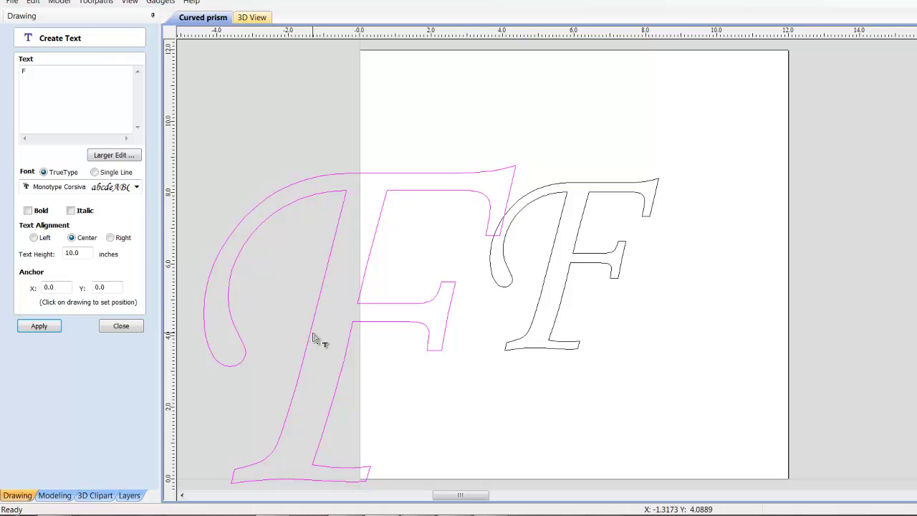
pyautogui.moveTo(316, 341)
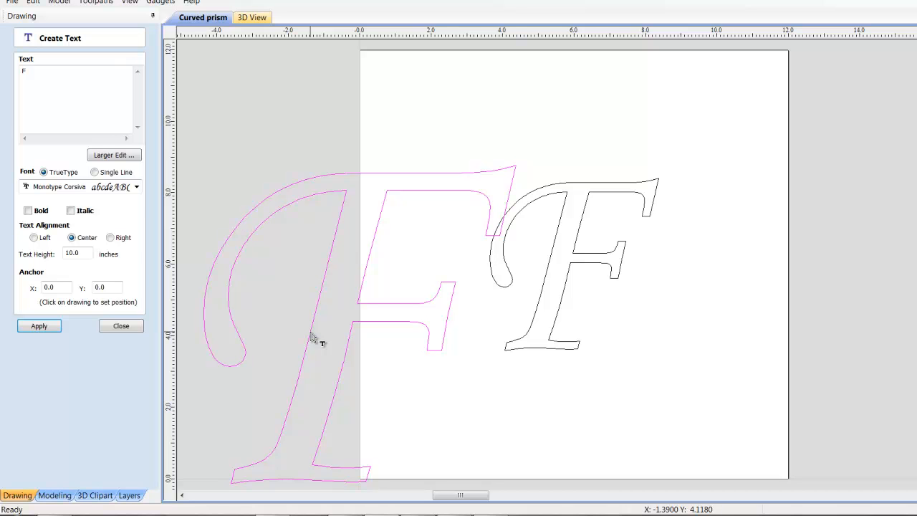
pyautogui.click(121, 326)
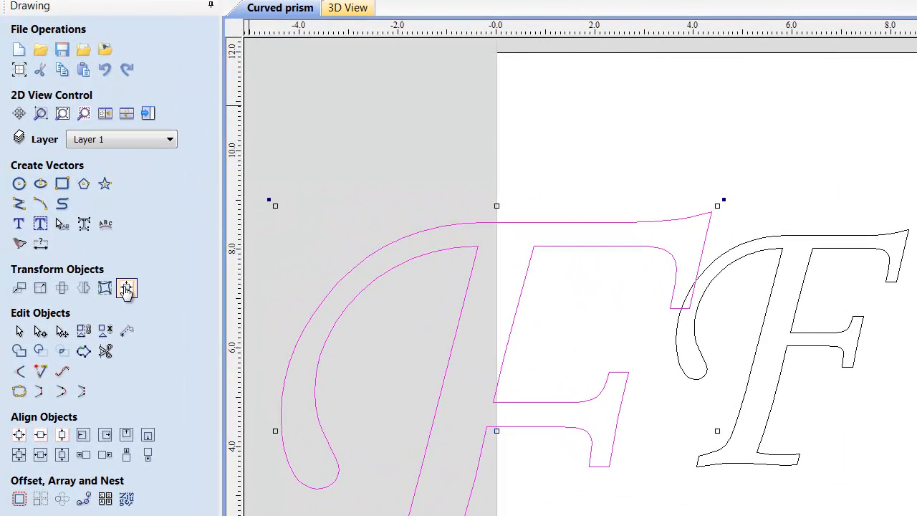
pyautogui.click(126, 287)
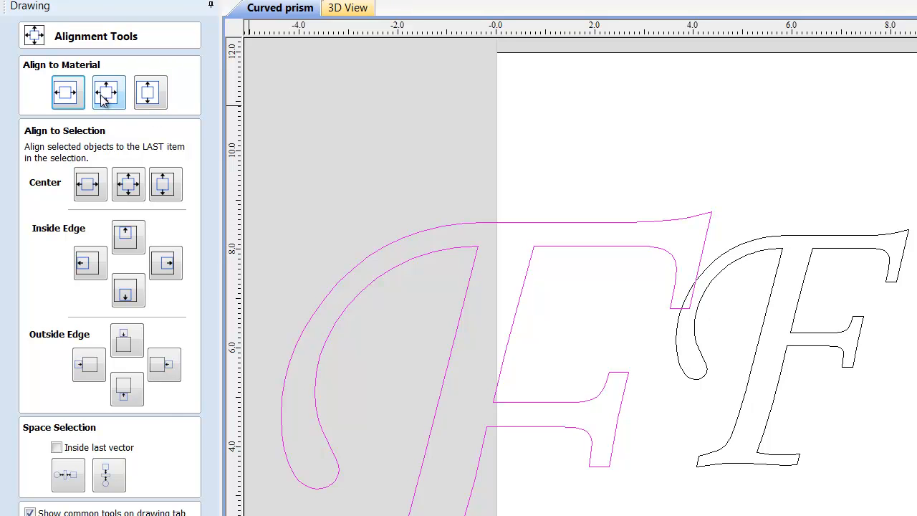
pyautogui.click(109, 92)
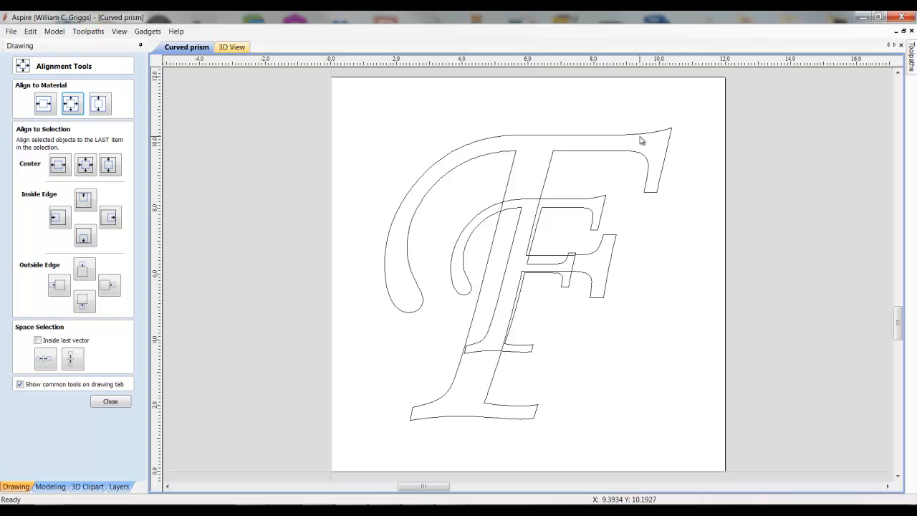
pyautogui.click(641, 136)
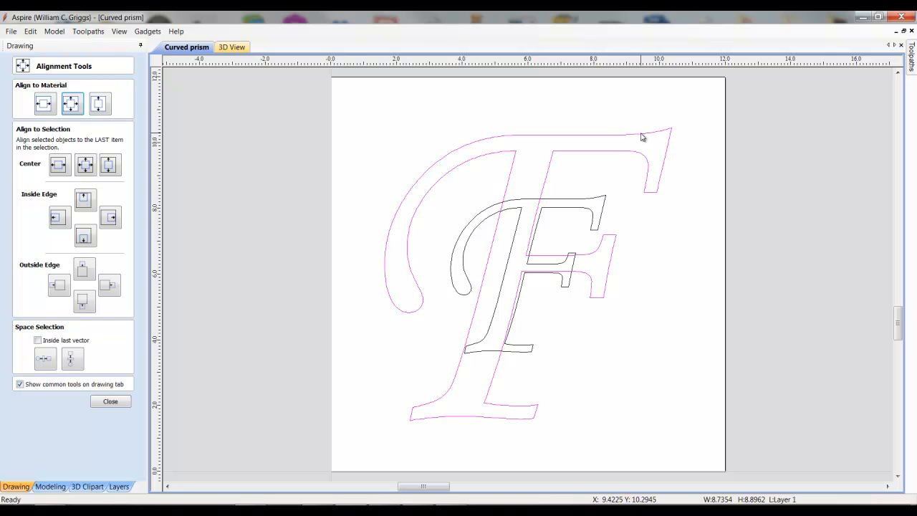
pyautogui.click(110, 401)
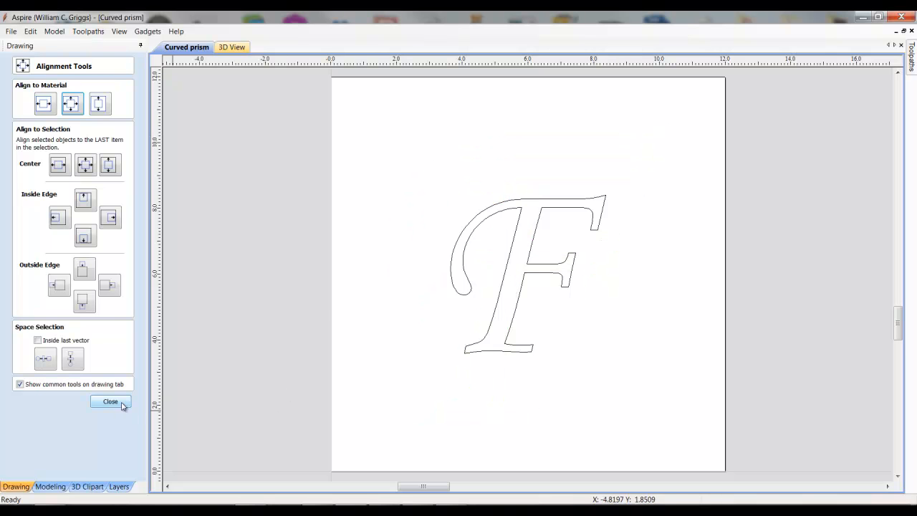
# Close the alignment tools and reach the Edit commands for the single centred F outline.
pyautogui.click(110, 401)
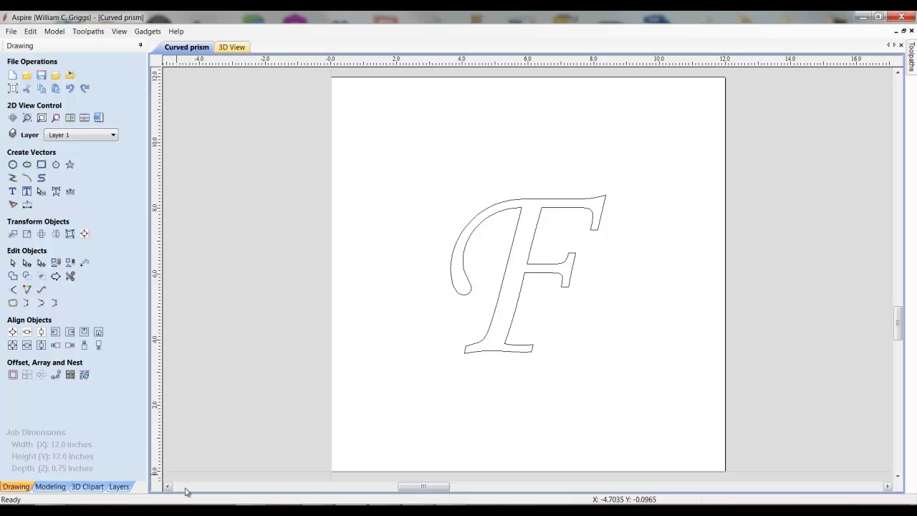
pyautogui.moveTo(452, 341)
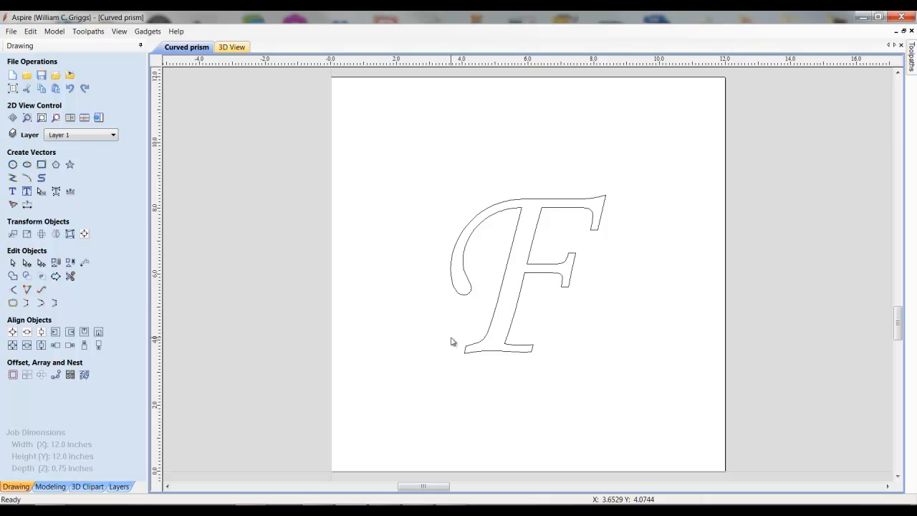
pyautogui.moveTo(464, 297)
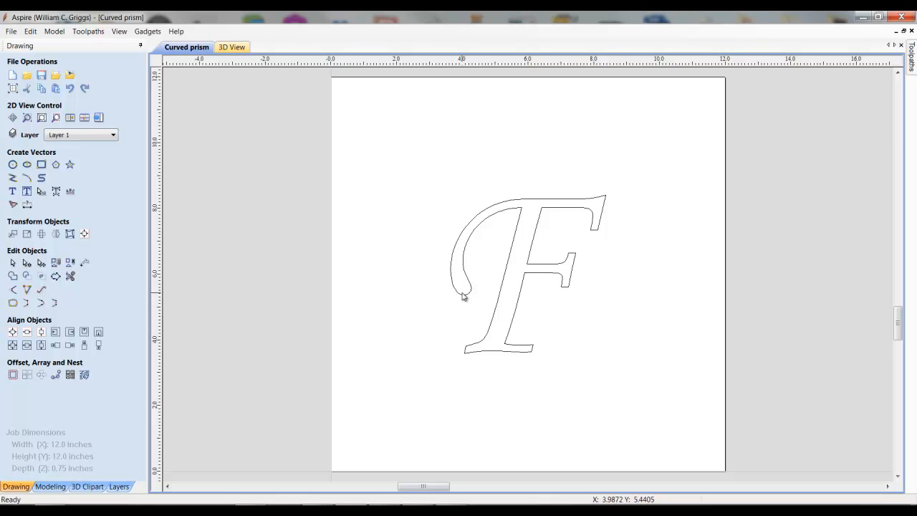
pyautogui.moveTo(464, 299)
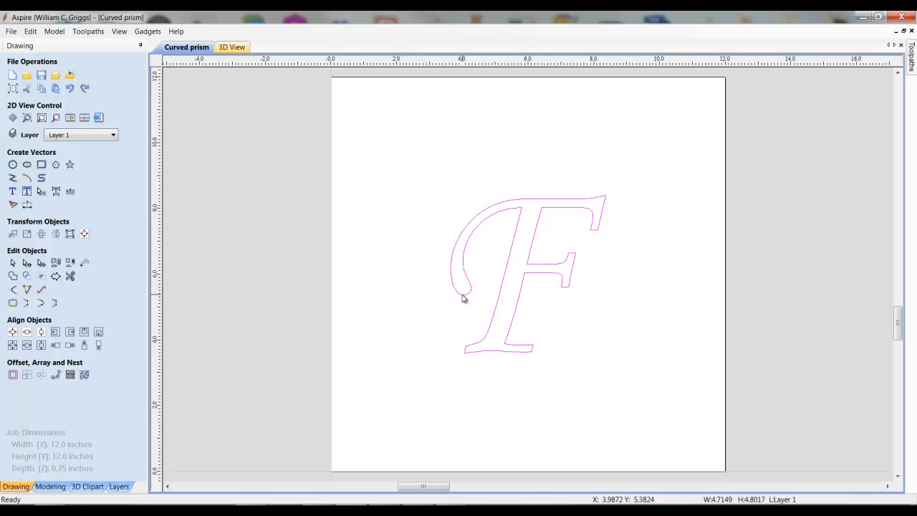
pyautogui.moveTo(481, 335)
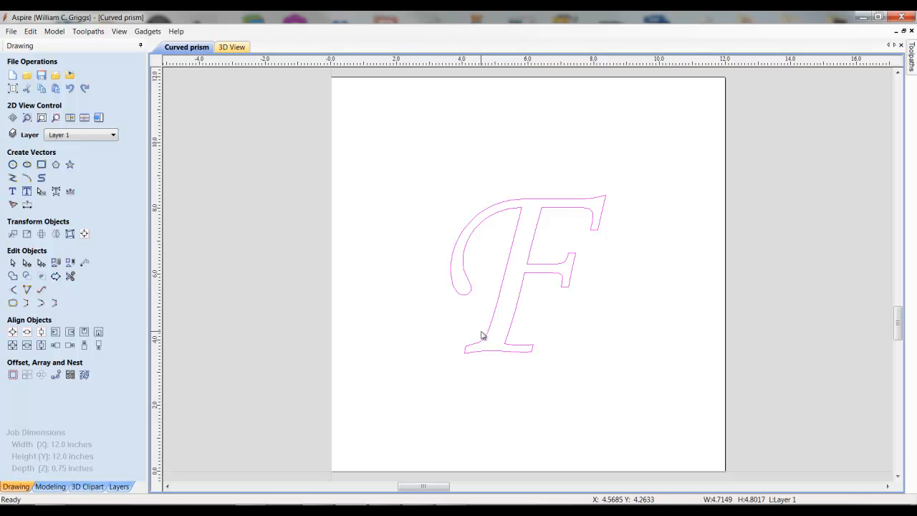
pyautogui.moveTo(458, 380)
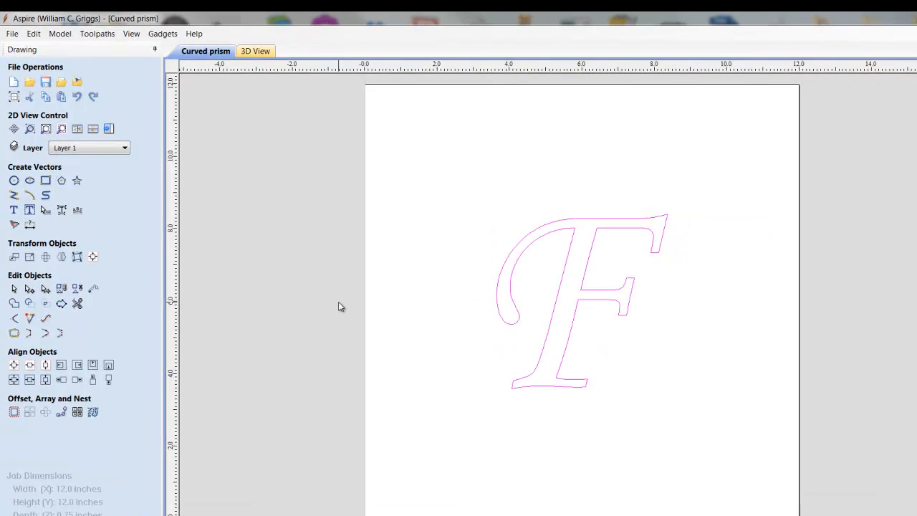
pyautogui.click(40, 39)
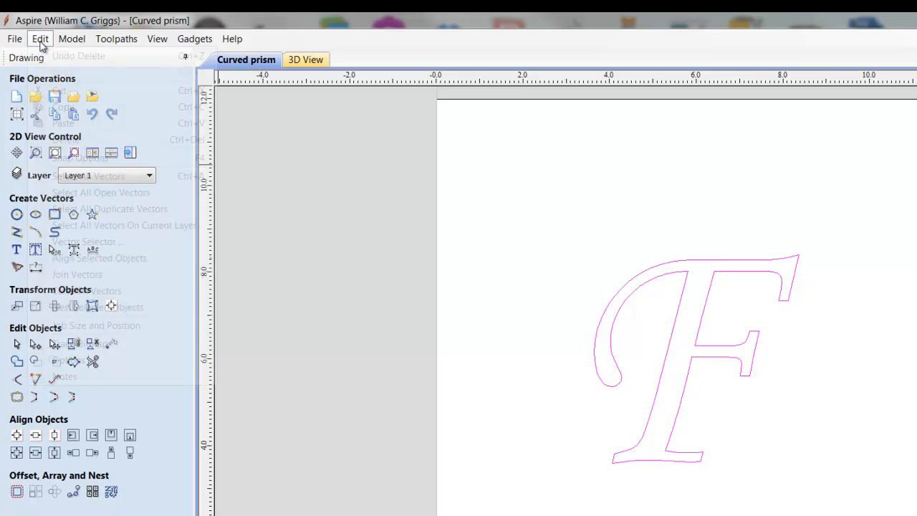
# Preview a Curve Fit Vectors pass with circular arcs at 0.0001 tolerance on the F outline.
pyautogui.click(40, 39)
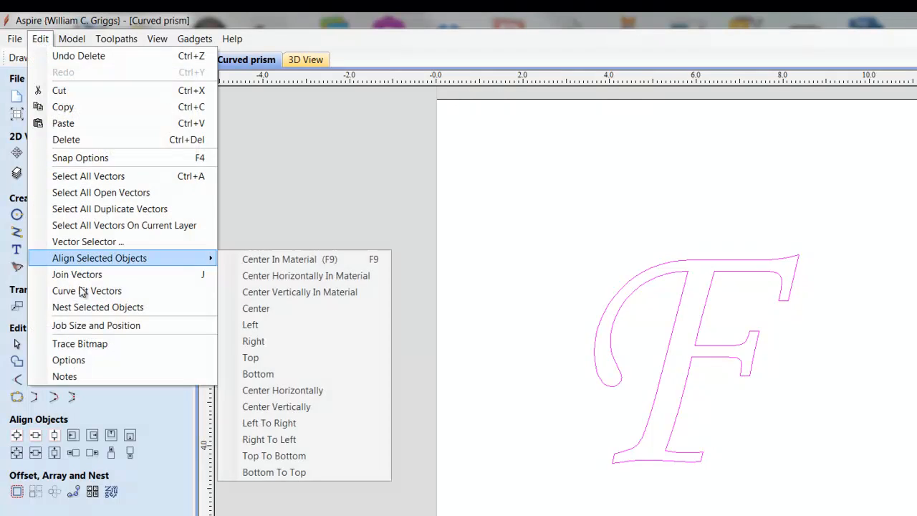
pyautogui.click(86, 289)
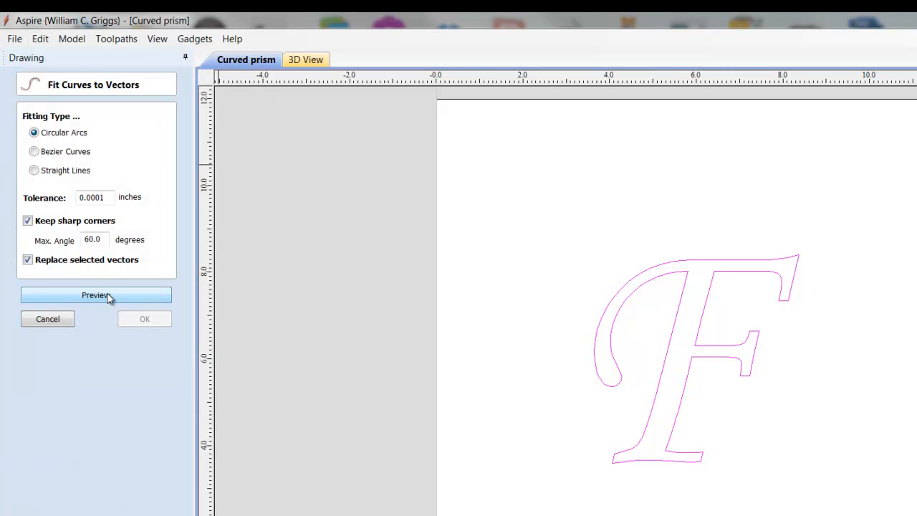
pyautogui.moveTo(60, 118)
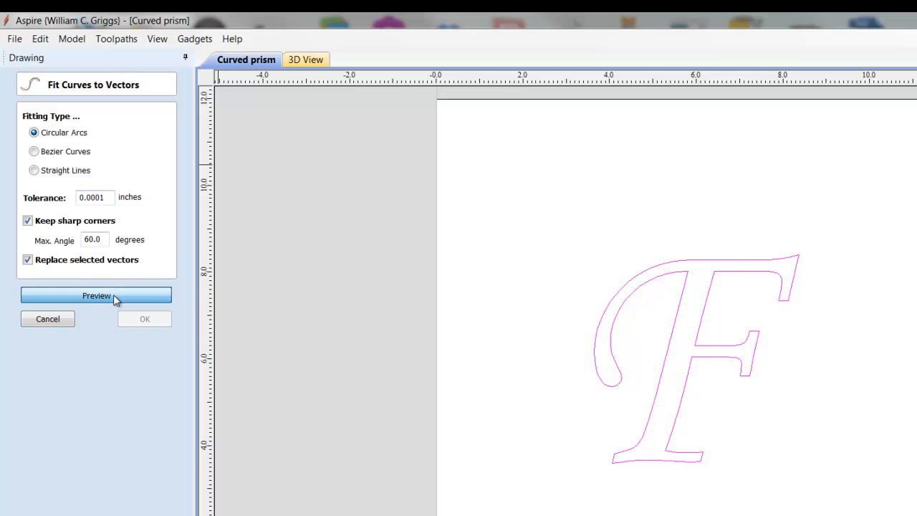
pyautogui.click(95, 296)
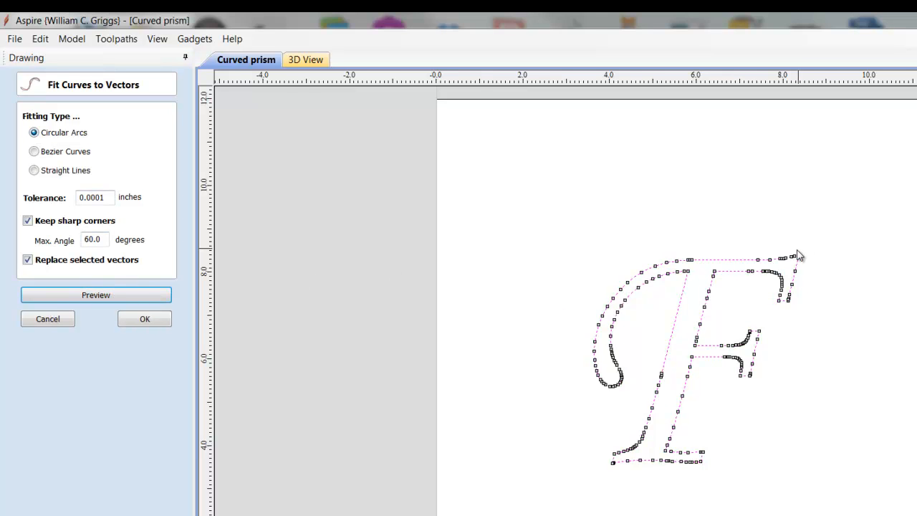
pyautogui.moveTo(690, 308)
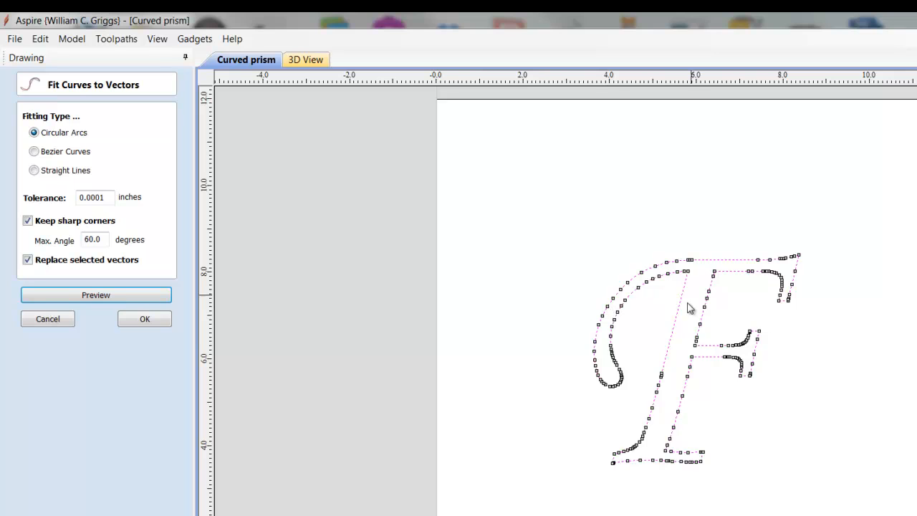
pyautogui.moveTo(351, 486)
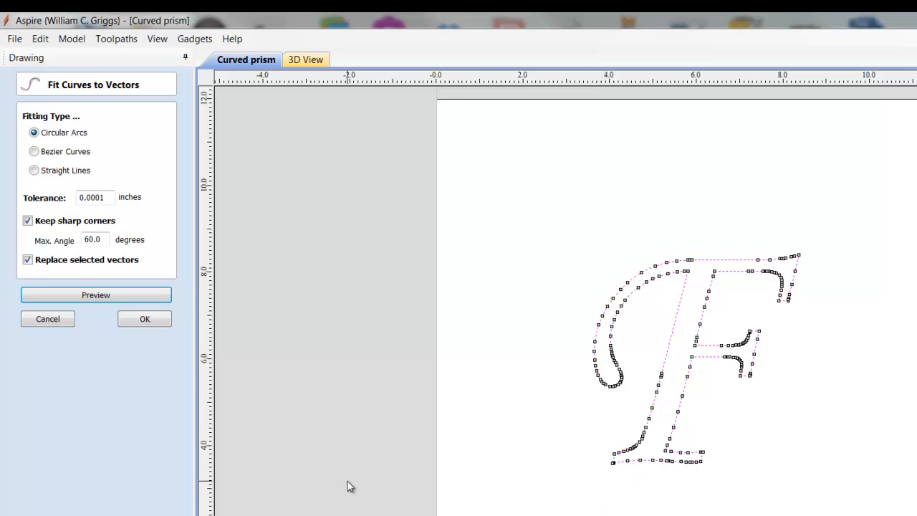
pyautogui.moveTo(47, 318)
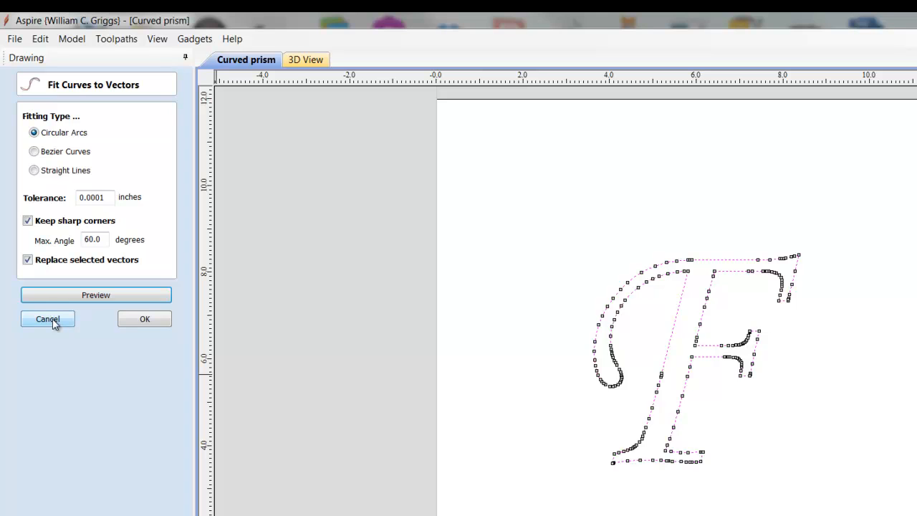
pyautogui.moveTo(242, 274)
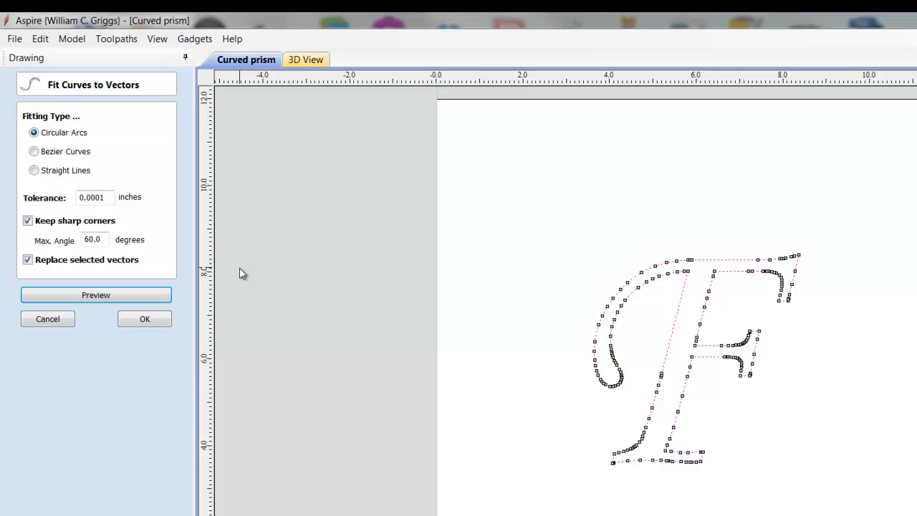
pyautogui.moveTo(51, 318)
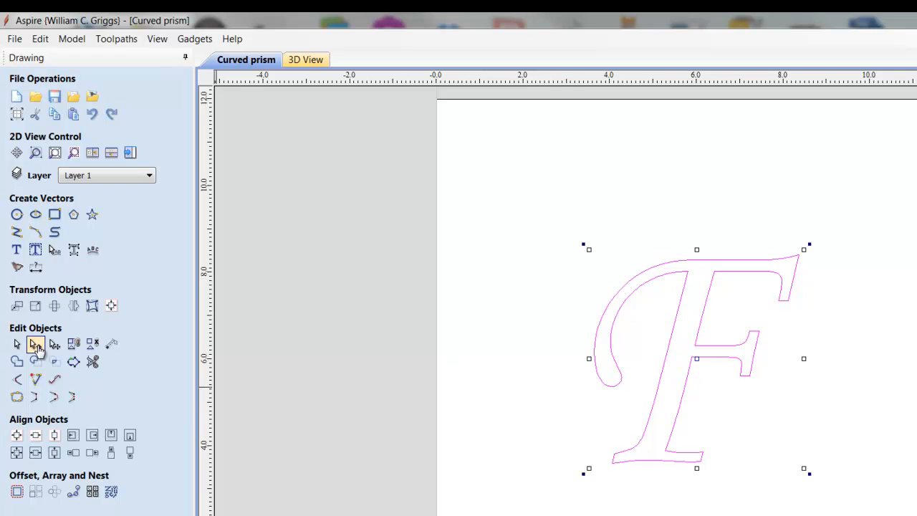
# Enter node editing on the F and agree to convert the text to curves.
pyautogui.click(35, 344)
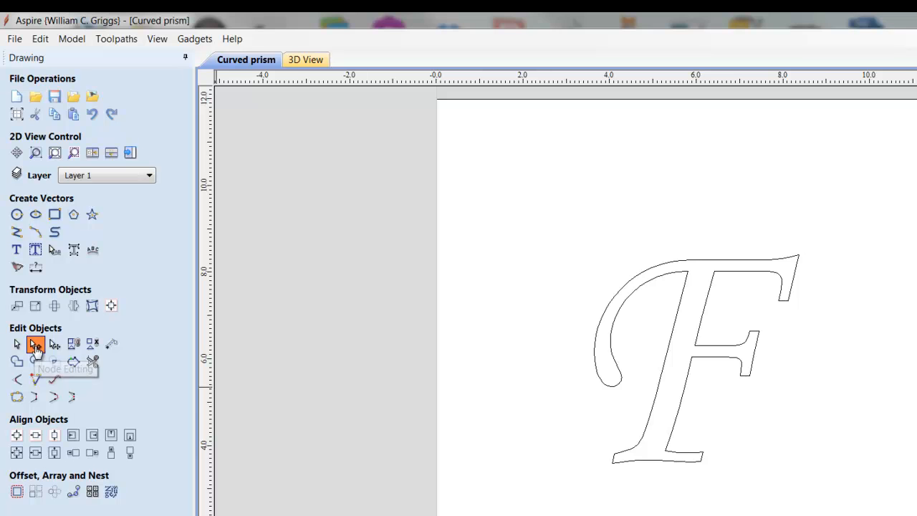
pyautogui.moveTo(623, 315)
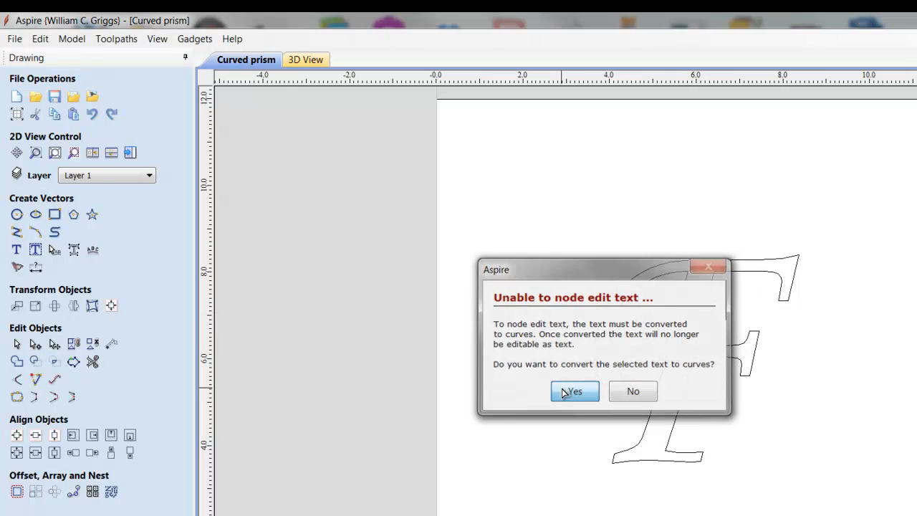
pyautogui.click(573, 392)
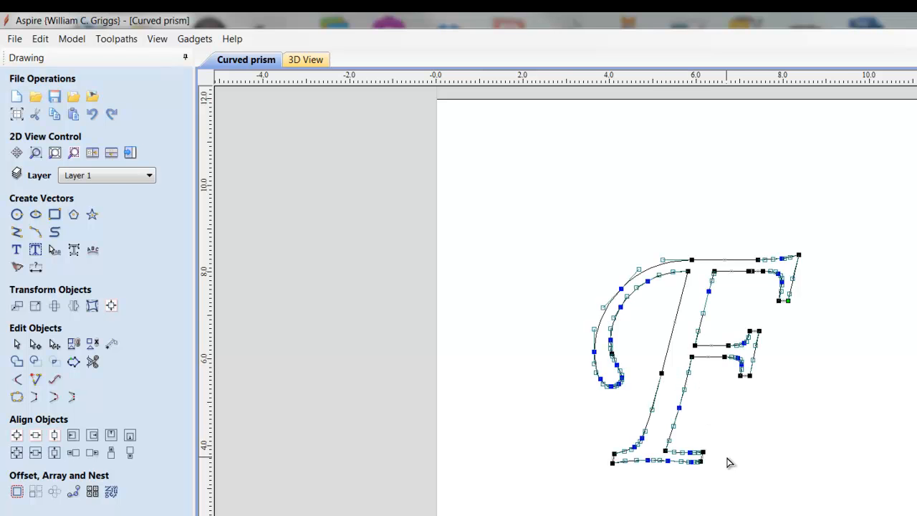
pyautogui.moveTo(713, 480)
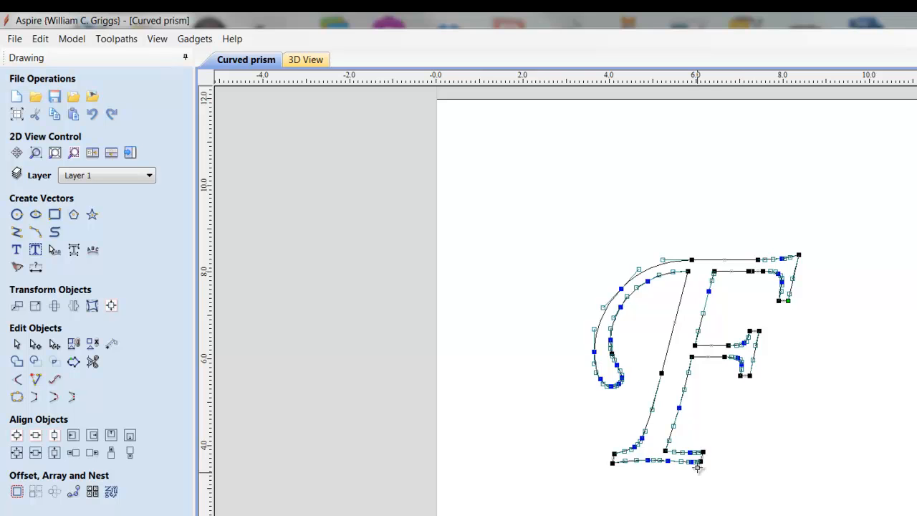
pyautogui.moveTo(278, 366)
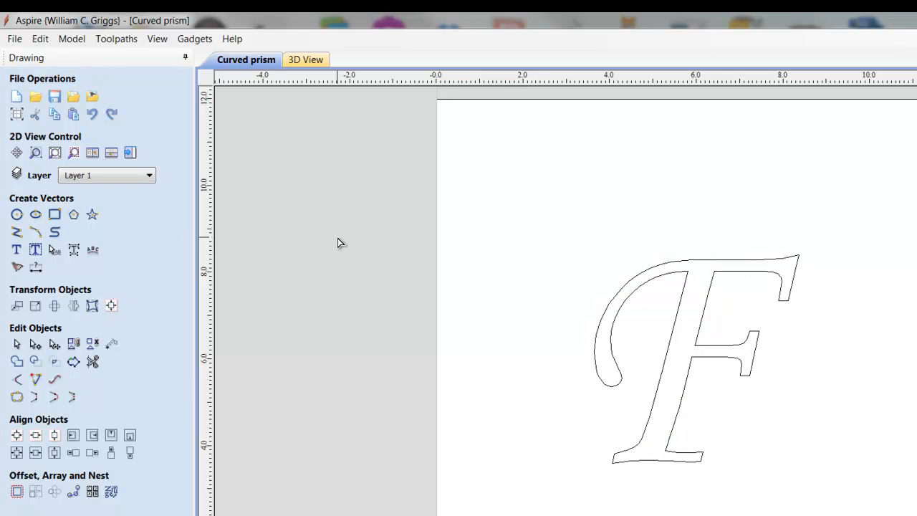
pyautogui.moveTo(601, 364)
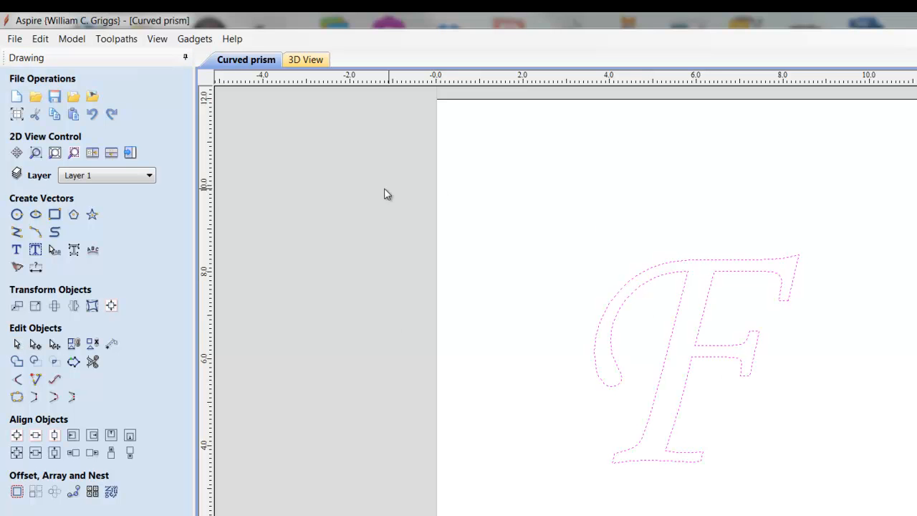
# Preview circular-arc curve fitting on the converted F curves.
pyautogui.click(40, 39)
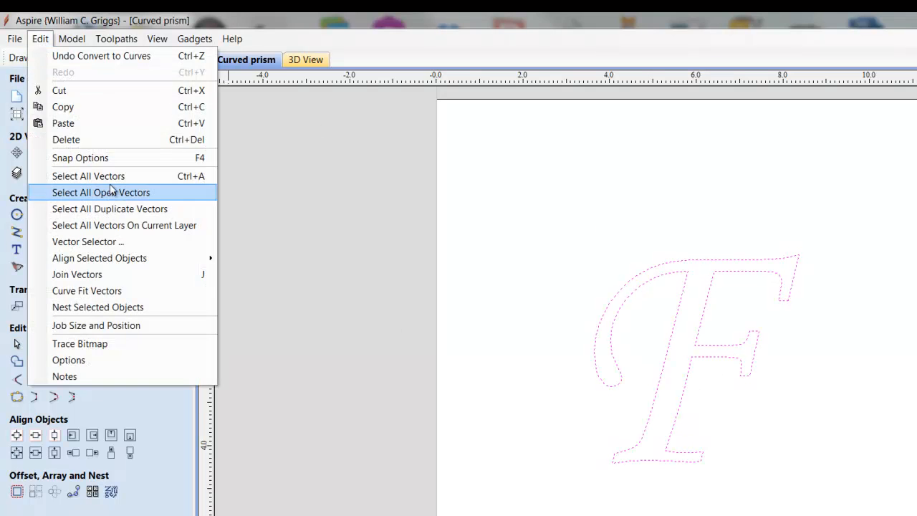
pyautogui.click(86, 289)
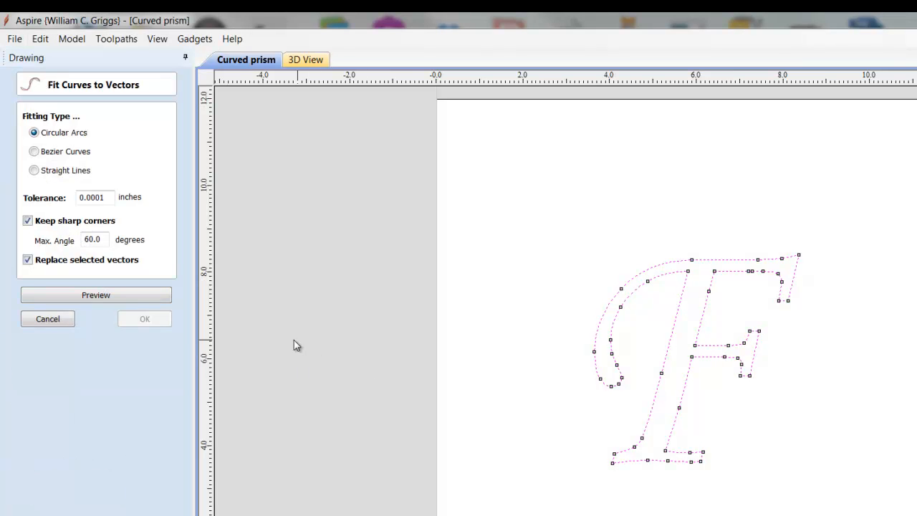
pyautogui.click(95, 296)
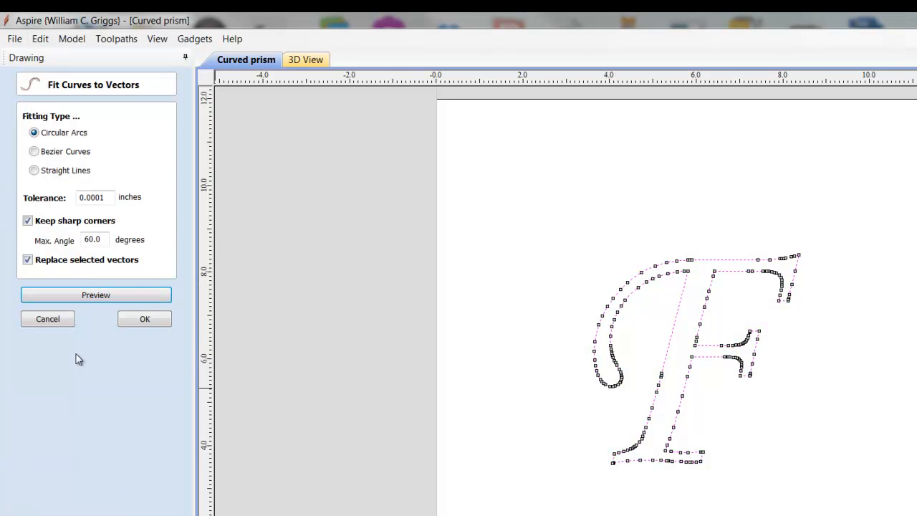
pyautogui.click(144, 318)
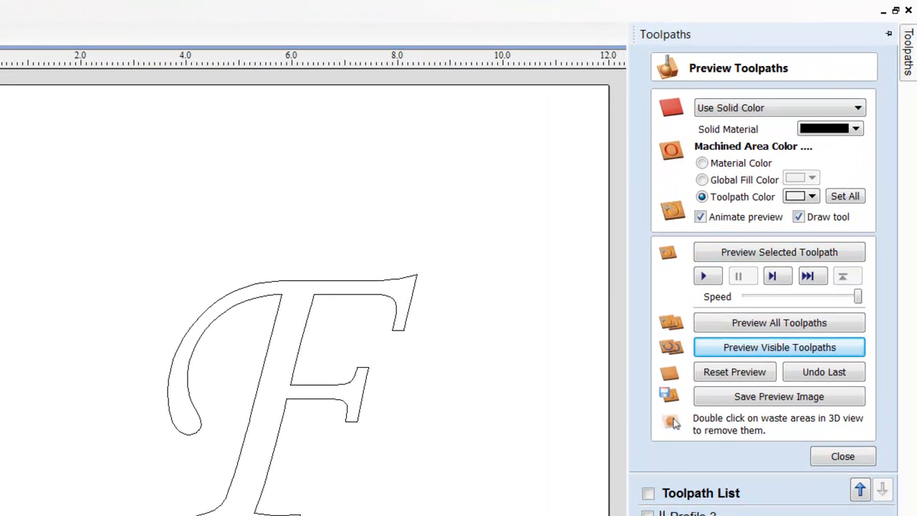
# Leave the toolpath preview and begin choosing the cutting bit for an outside profile toolpath.
pyautogui.click(842, 455)
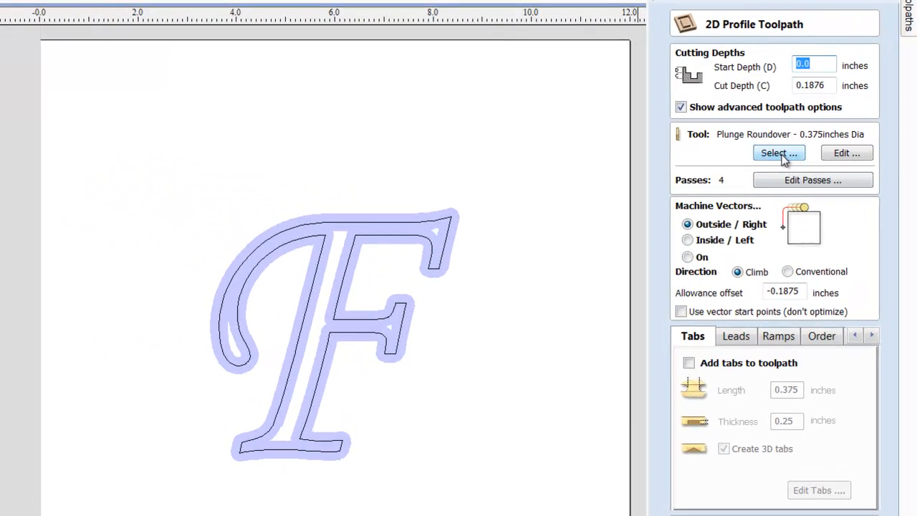
pyautogui.click(779, 152)
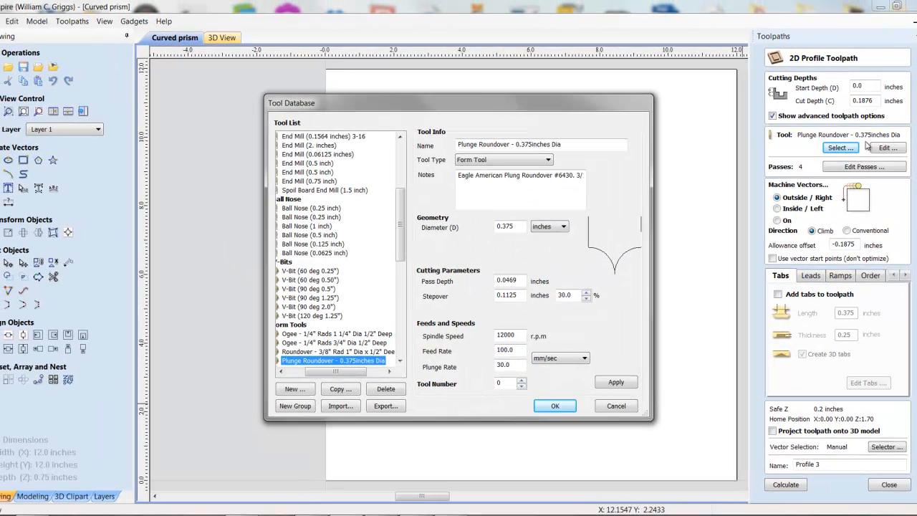
pyautogui.moveTo(639, 308)
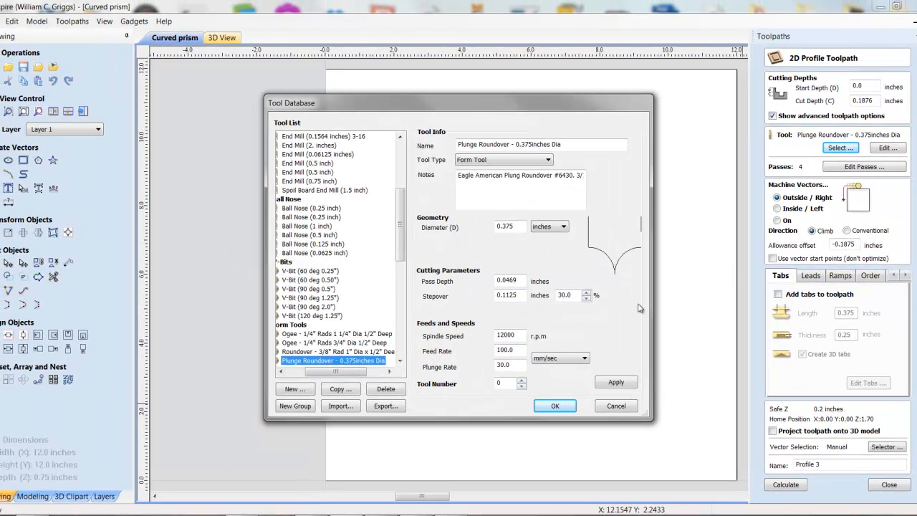
pyautogui.moveTo(623, 292)
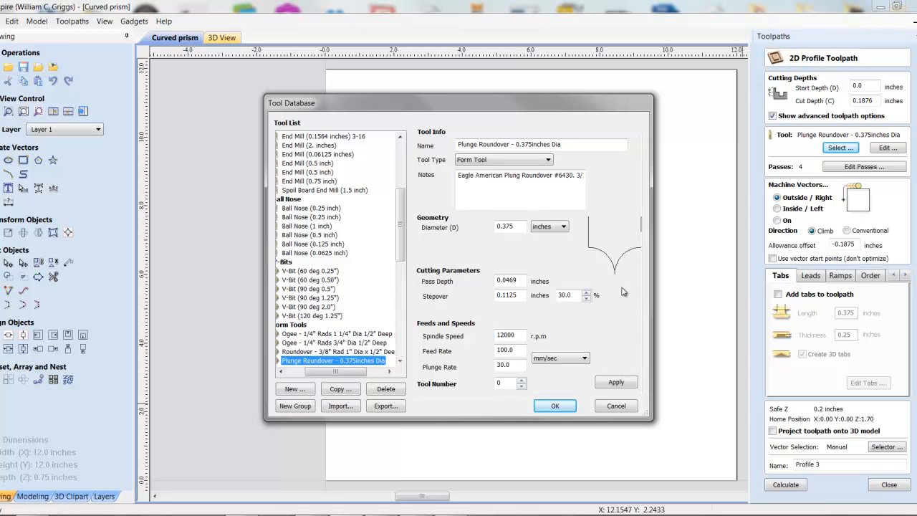
pyautogui.moveTo(648, 249)
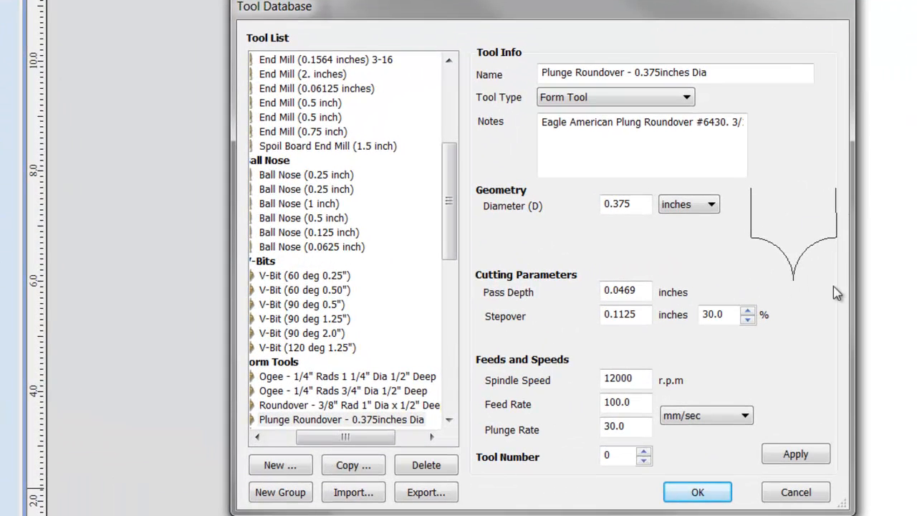
pyautogui.moveTo(719, 366)
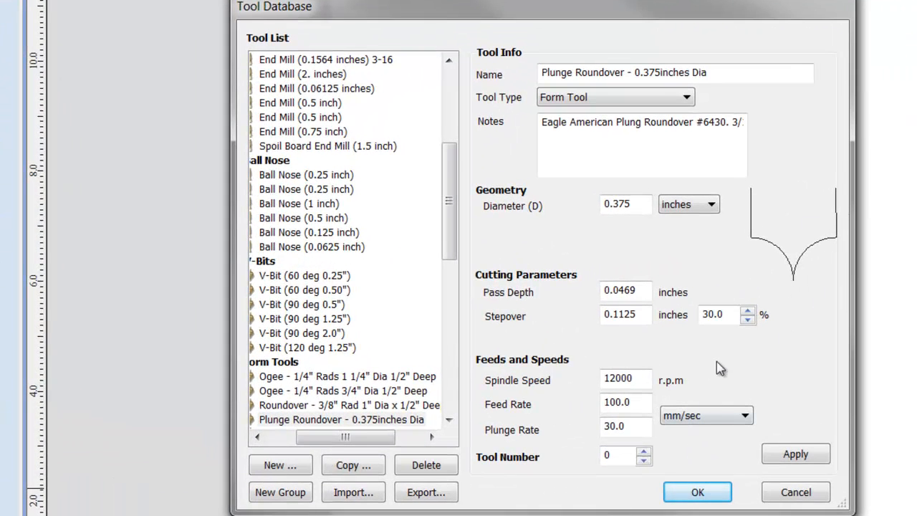
pyautogui.moveTo(785, 416)
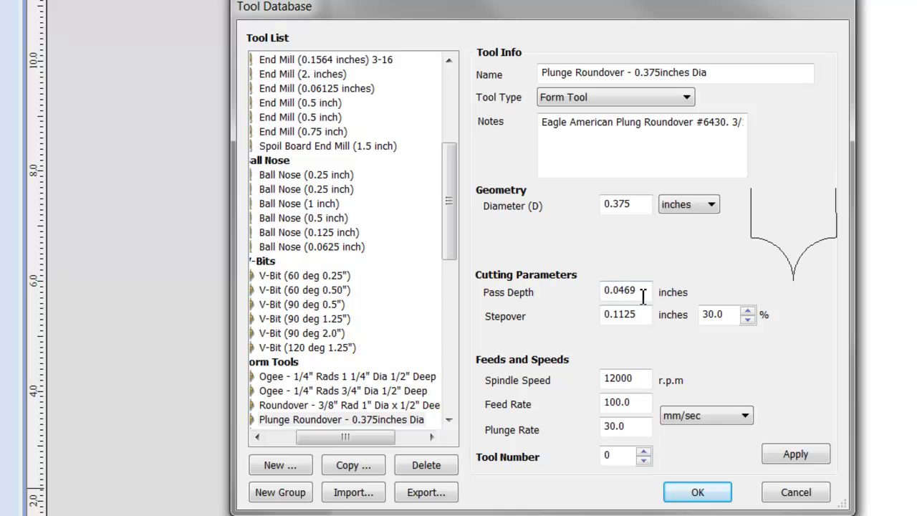
pyautogui.moveTo(616, 294)
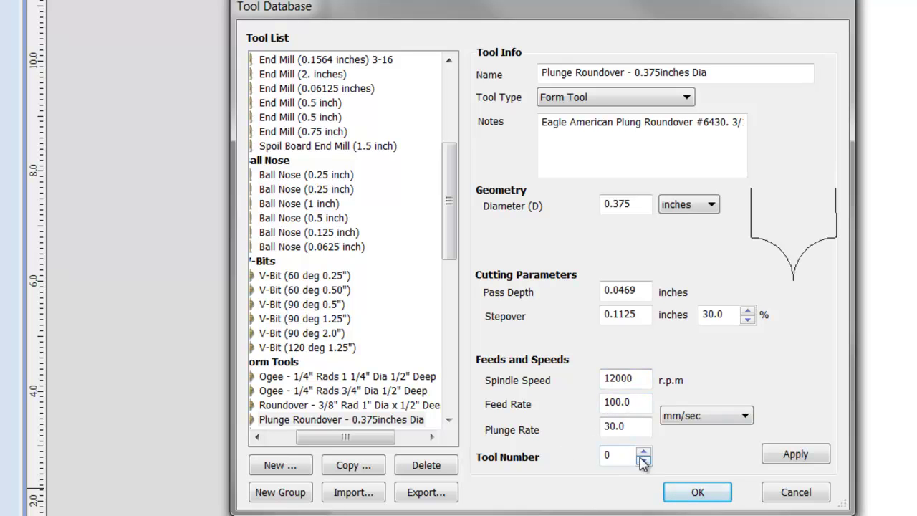
pyautogui.moveTo(648, 466)
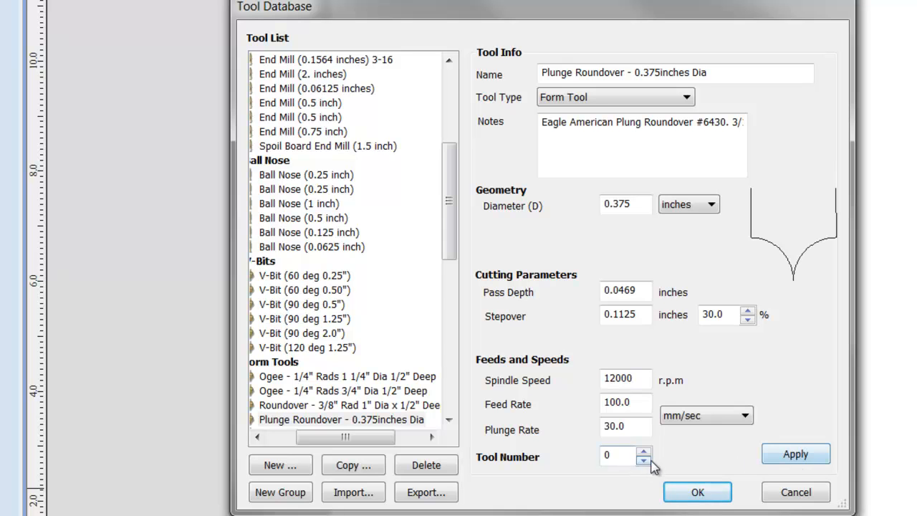
# Keep the Plunge Roundover 0.375-inch form tool from the tool database for the profile.
pyautogui.click(644, 450)
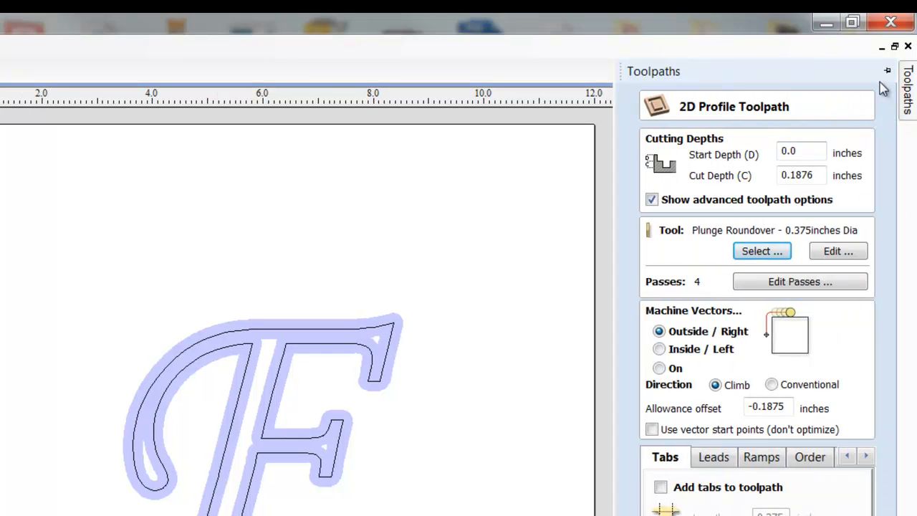
pyautogui.click(887, 70)
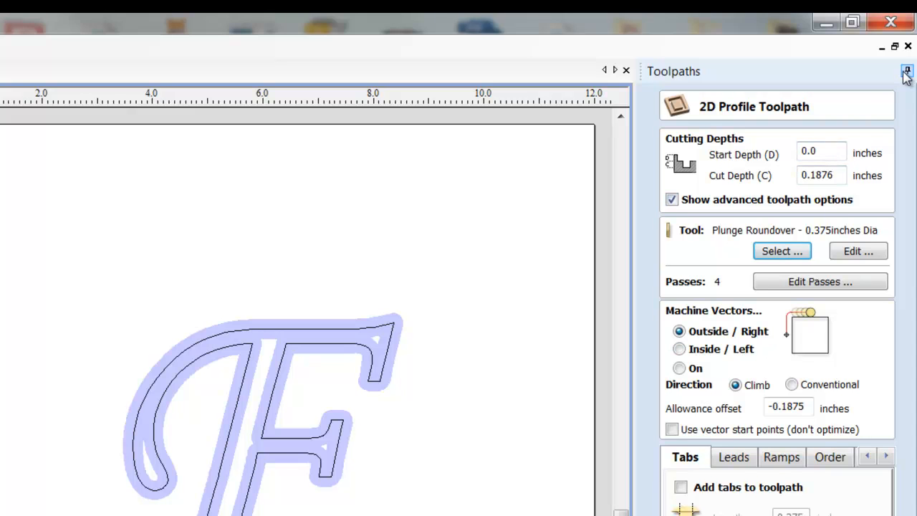
pyautogui.click(907, 70)
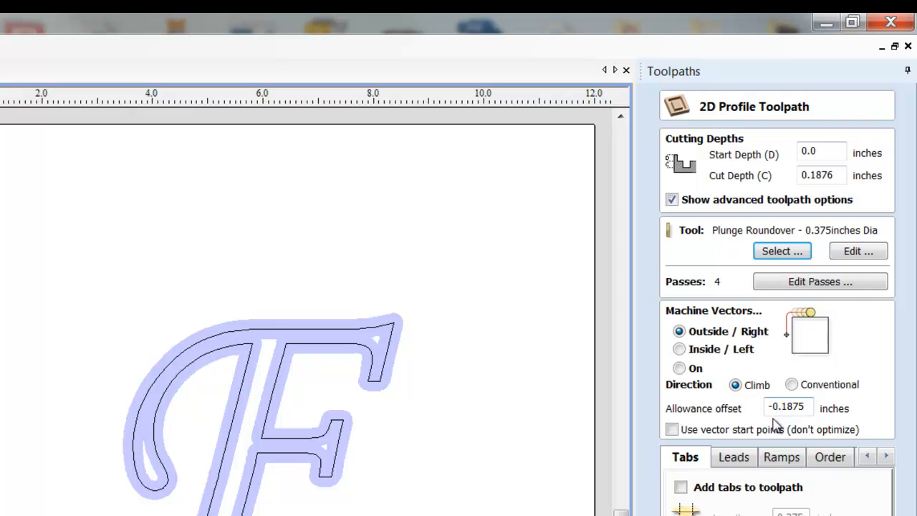
pyautogui.moveTo(470, 418)
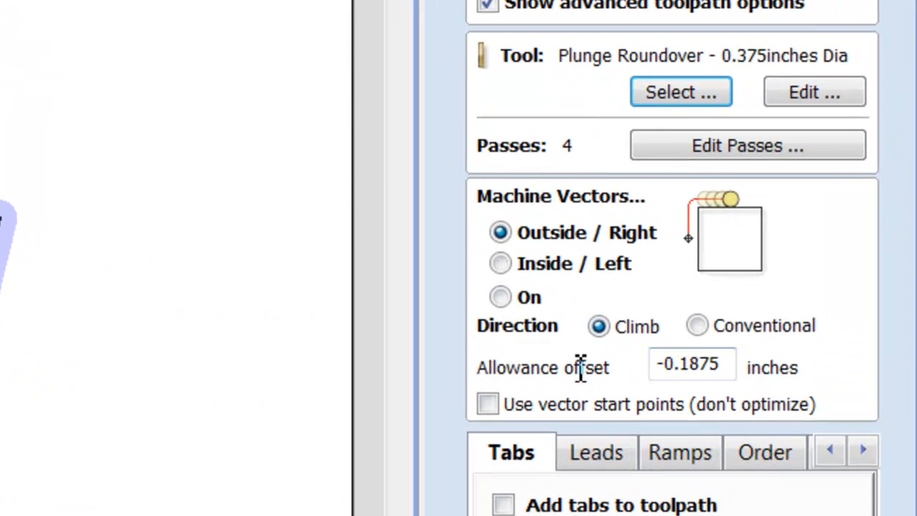
# Calculate the outside roundover profile with -0.1875 allowance, raising a 'No vectors selected' warning.
pyautogui.click(691, 364)
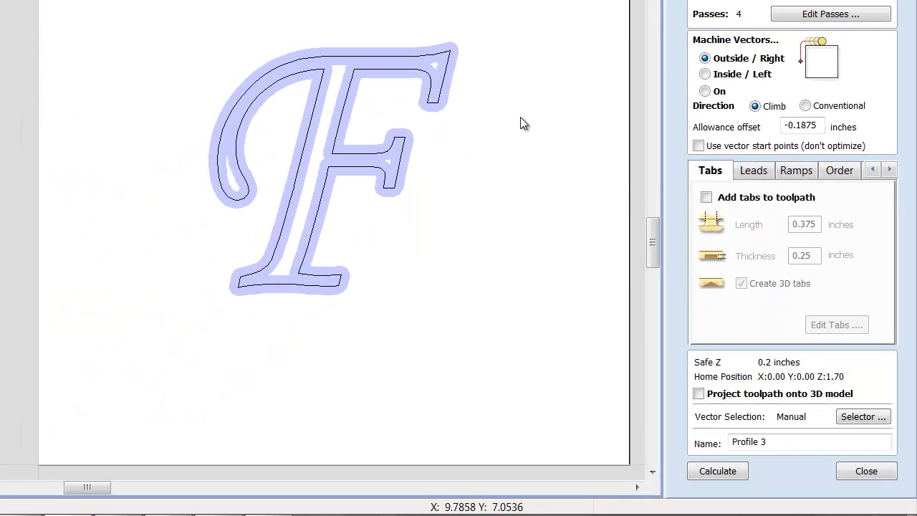
pyautogui.moveTo(289, 285)
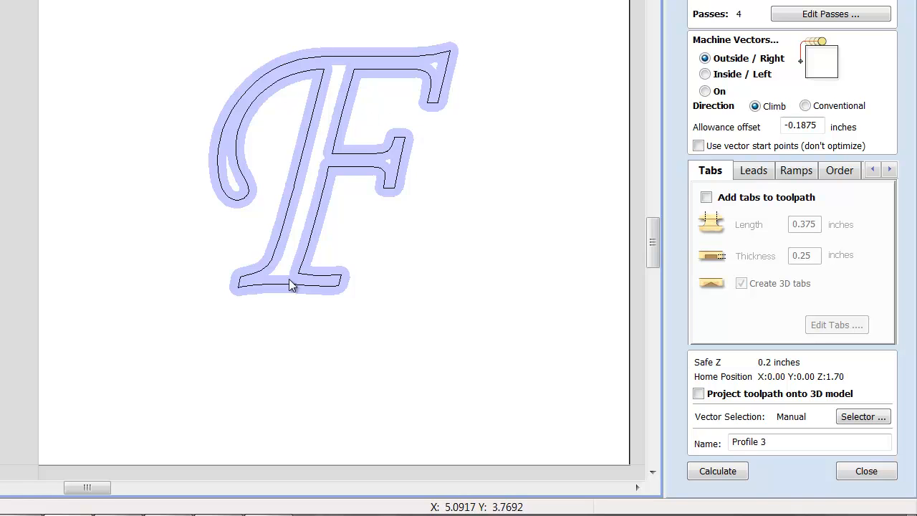
pyautogui.moveTo(226, 233)
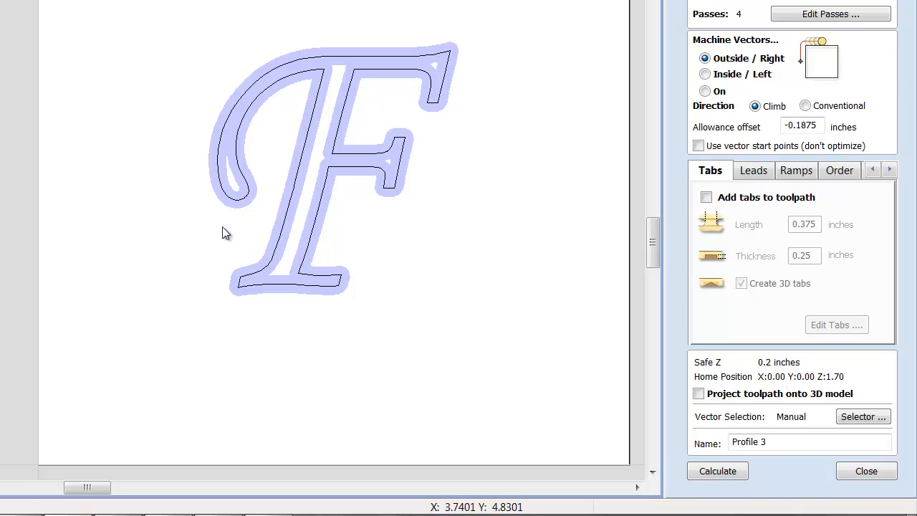
pyautogui.moveTo(321, 51)
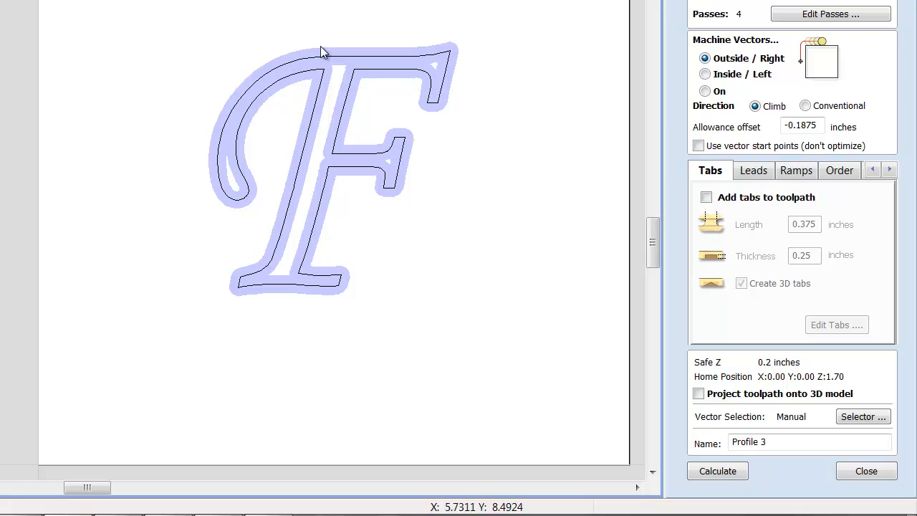
pyautogui.moveTo(438, 116)
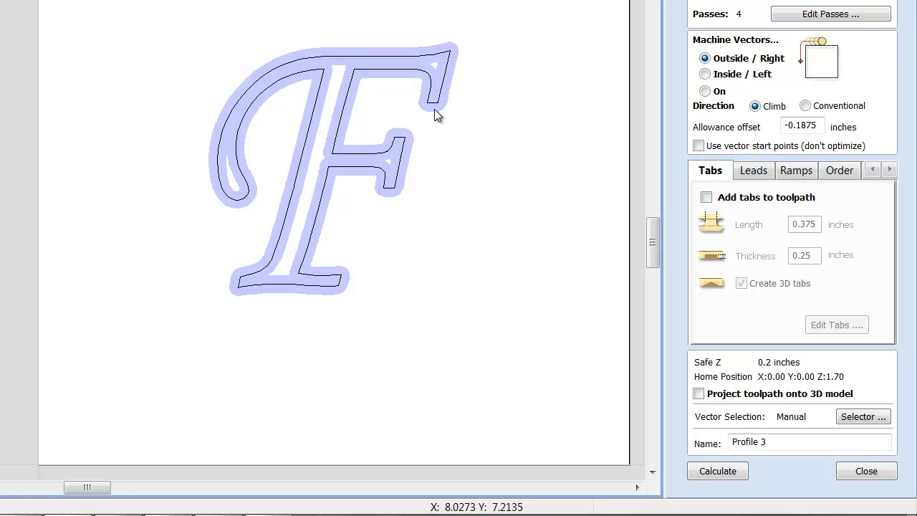
pyautogui.moveTo(379, 215)
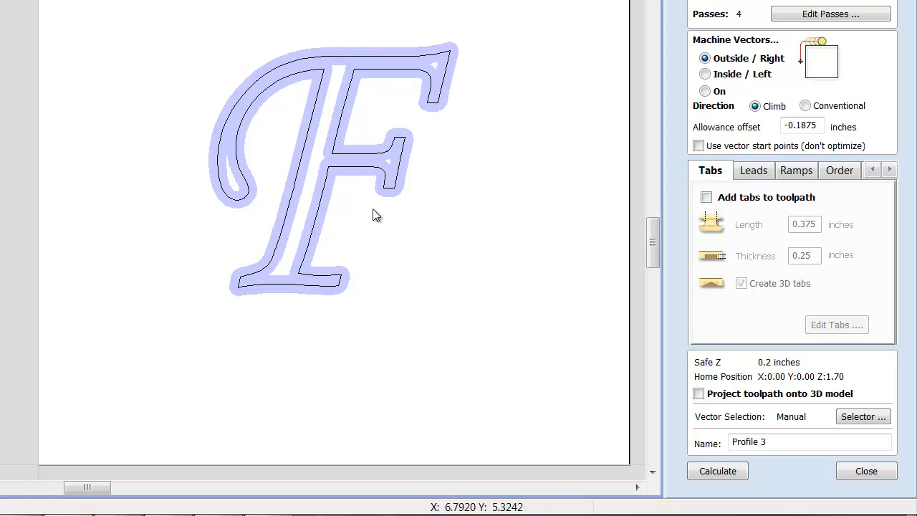
pyautogui.moveTo(304, 418)
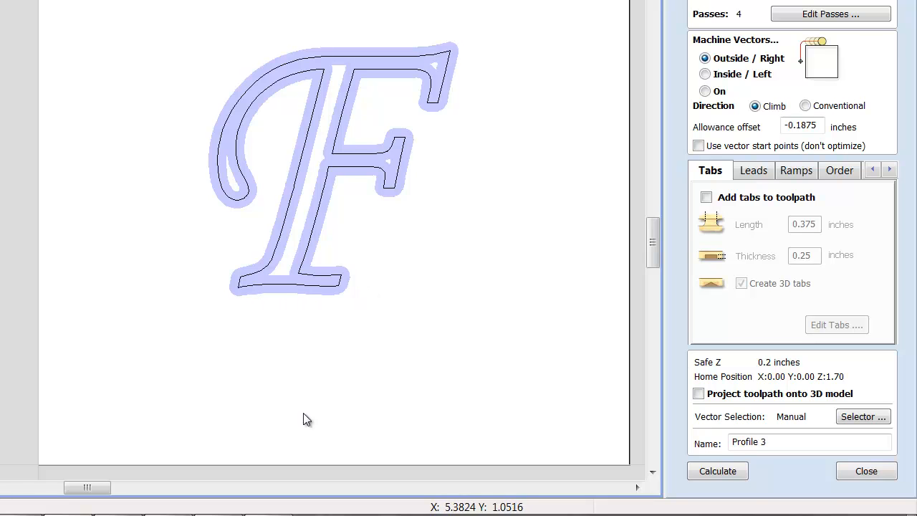
pyautogui.moveTo(758, 294)
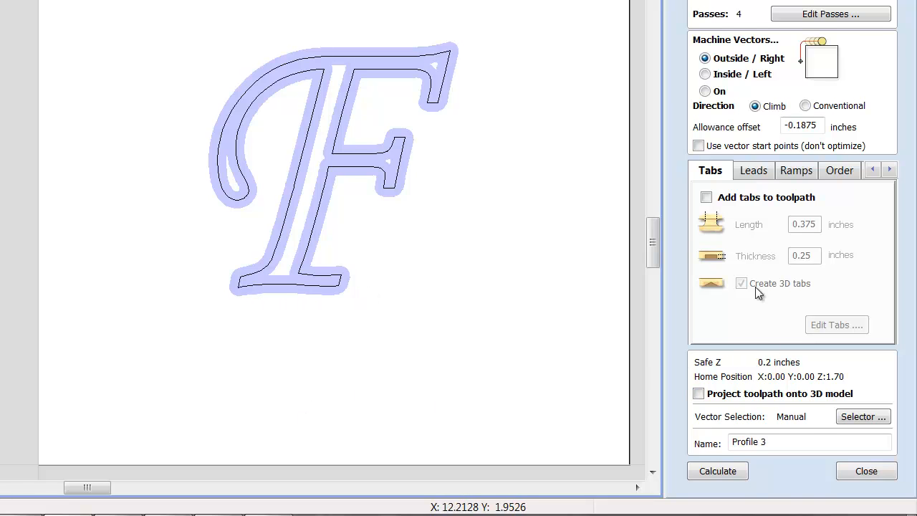
pyautogui.scroll(3)
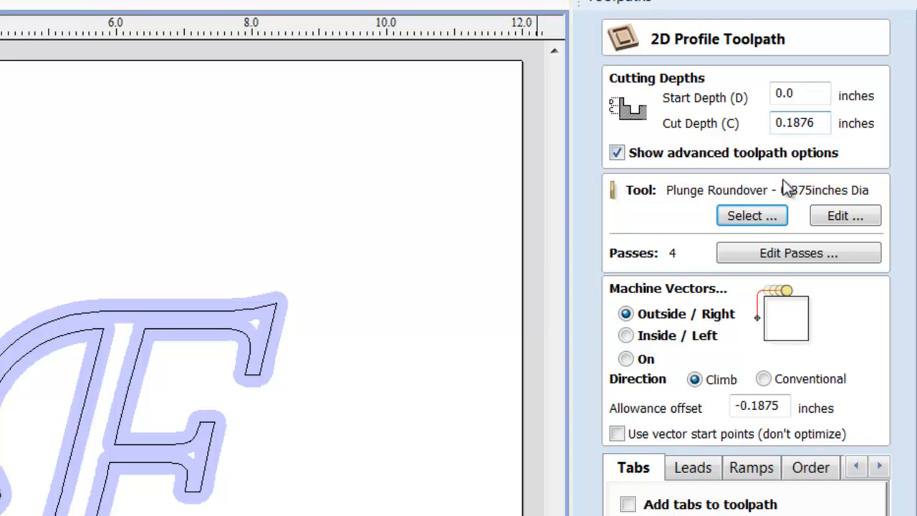
pyautogui.moveTo(799, 123)
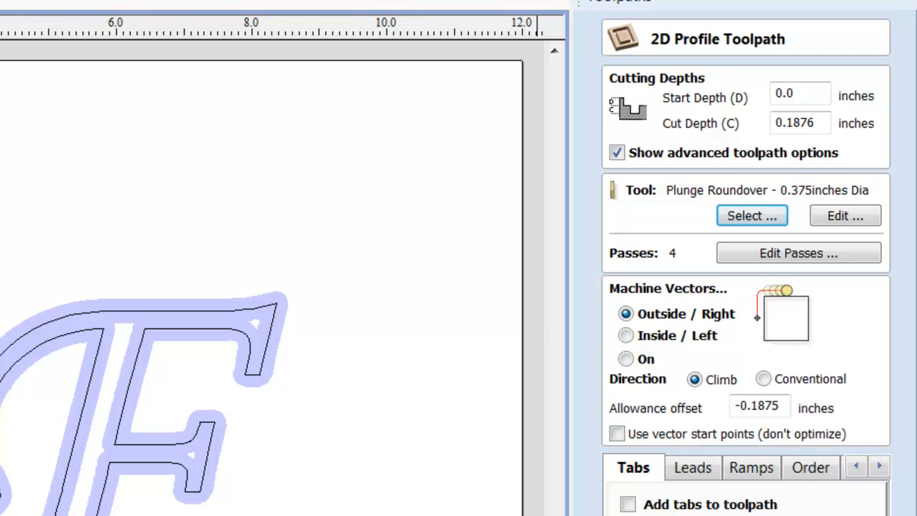
pyautogui.click(783, 476)
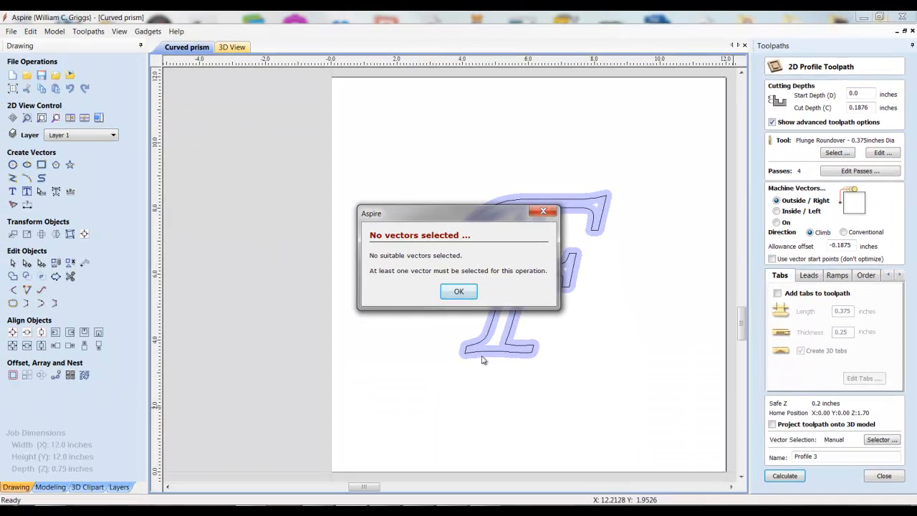
# Dismiss the warning and run, then pause, the 3D preview of the Profile 3 roundover toolpath.
pyautogui.click(459, 291)
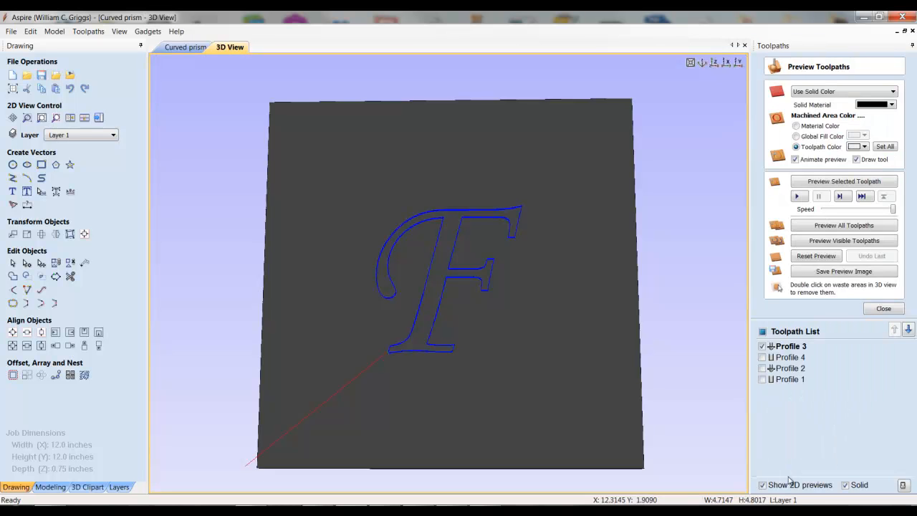
pyautogui.moveTo(623, 497)
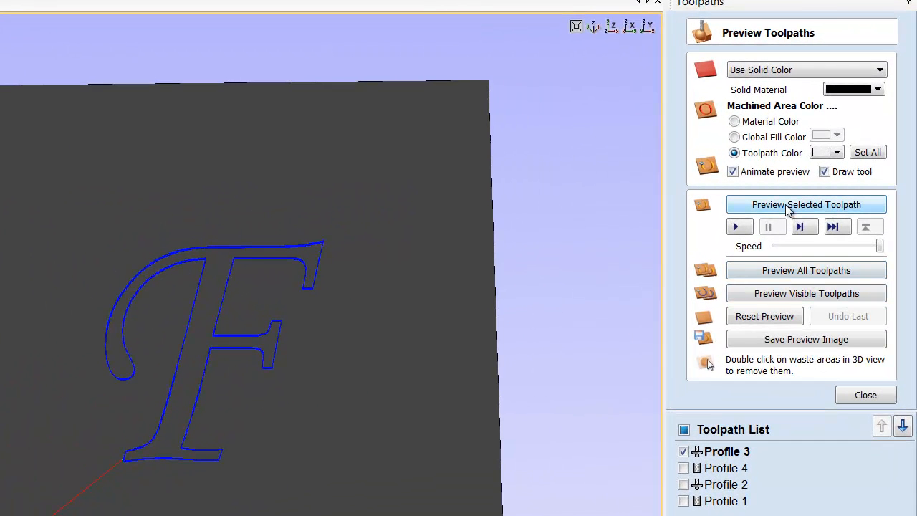
pyautogui.click(806, 203)
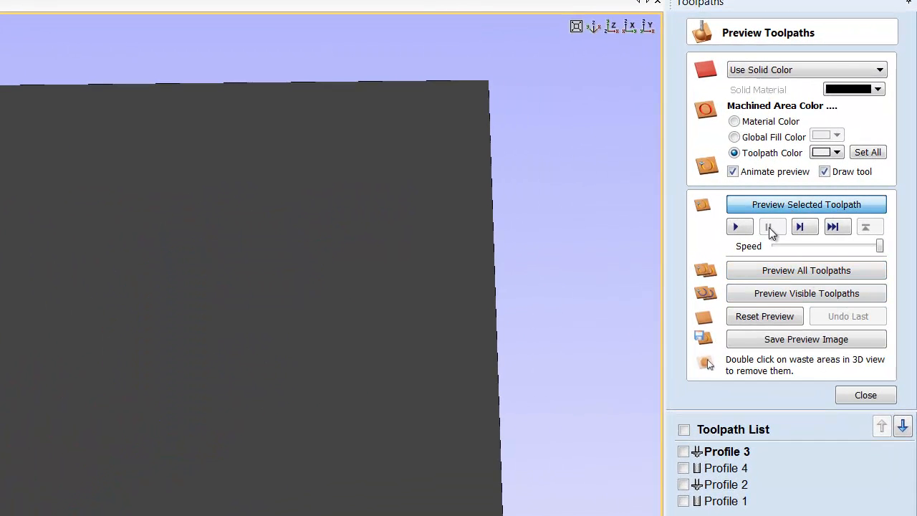
pyautogui.click(805, 204)
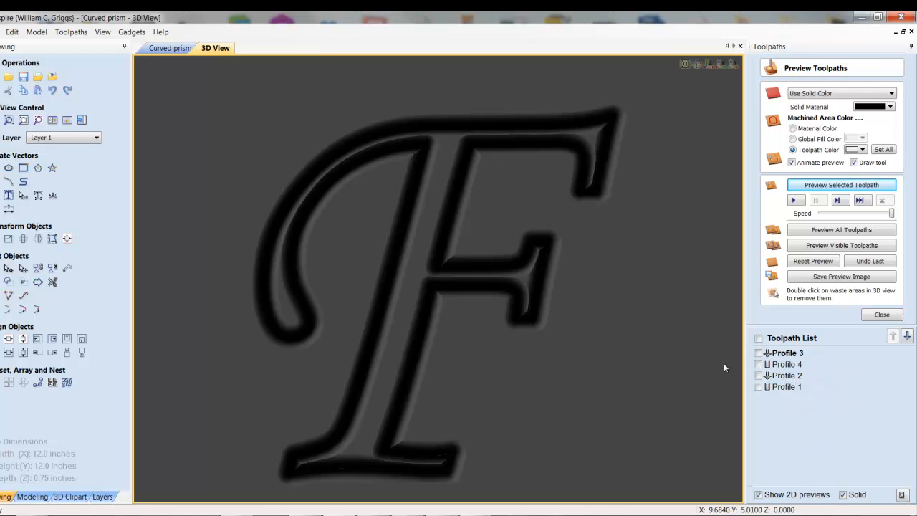
# Tile the 2D drawing of the F and its 3D preview one above the other.
pyautogui.click(169, 49)
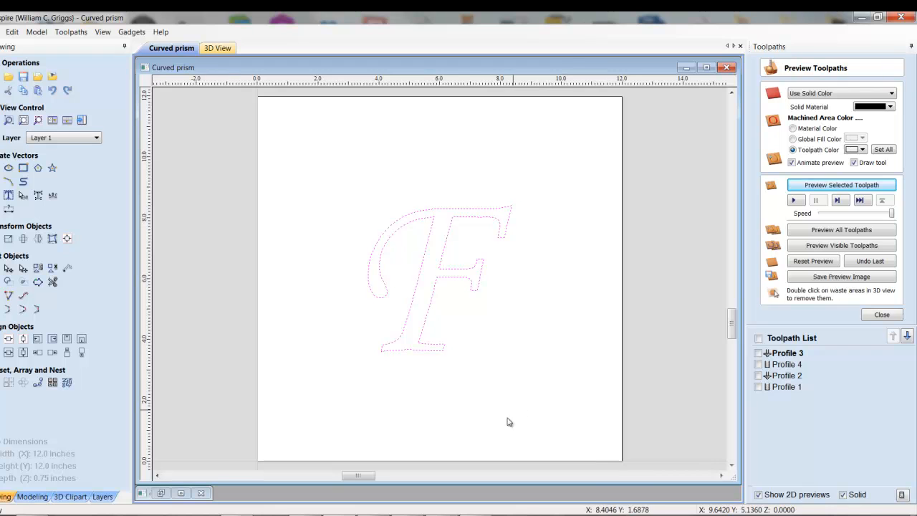
pyautogui.click(215, 48)
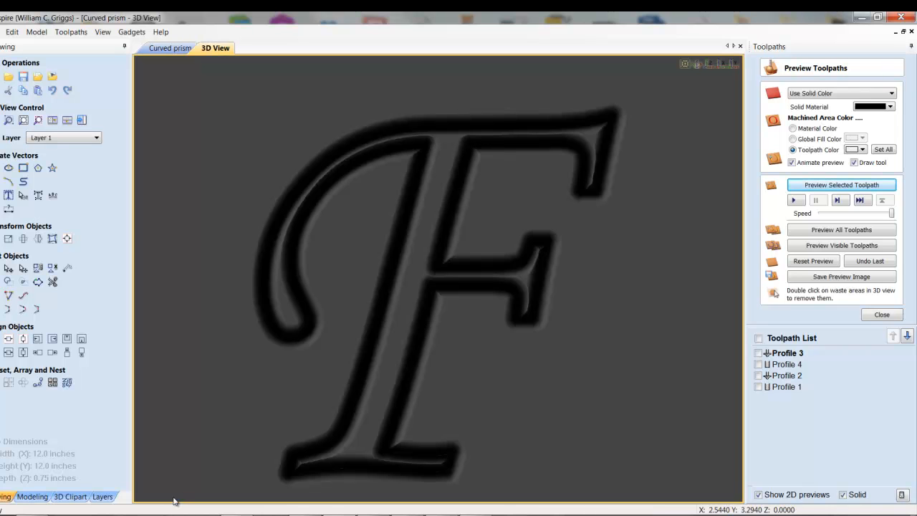
pyautogui.click(169, 49)
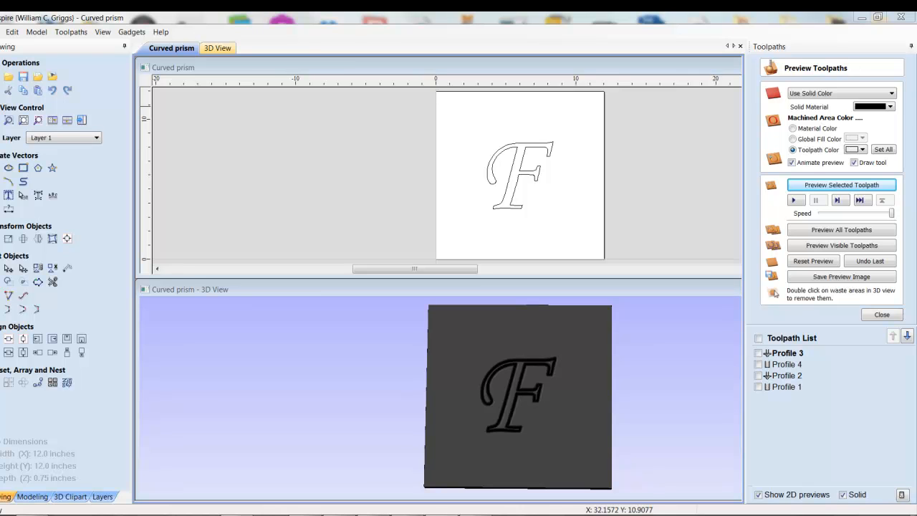
pyautogui.moveTo(601, 345)
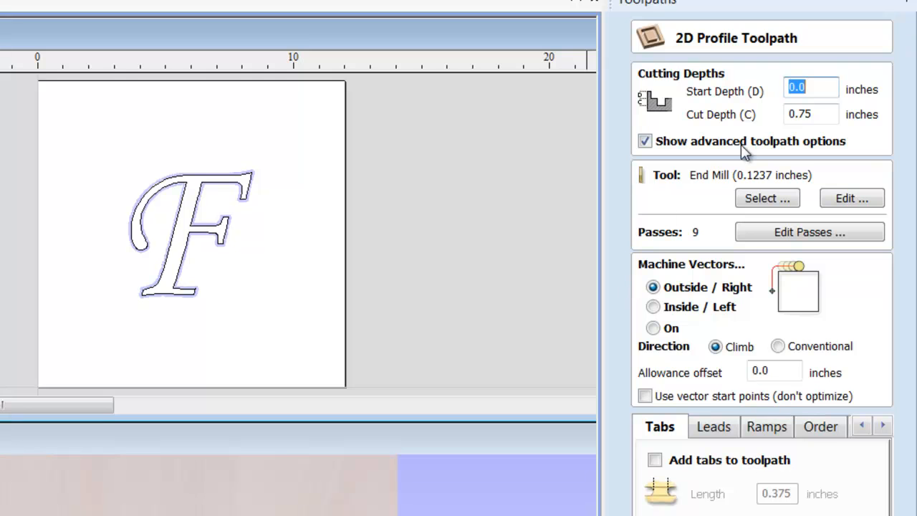
pyautogui.moveTo(656, 222)
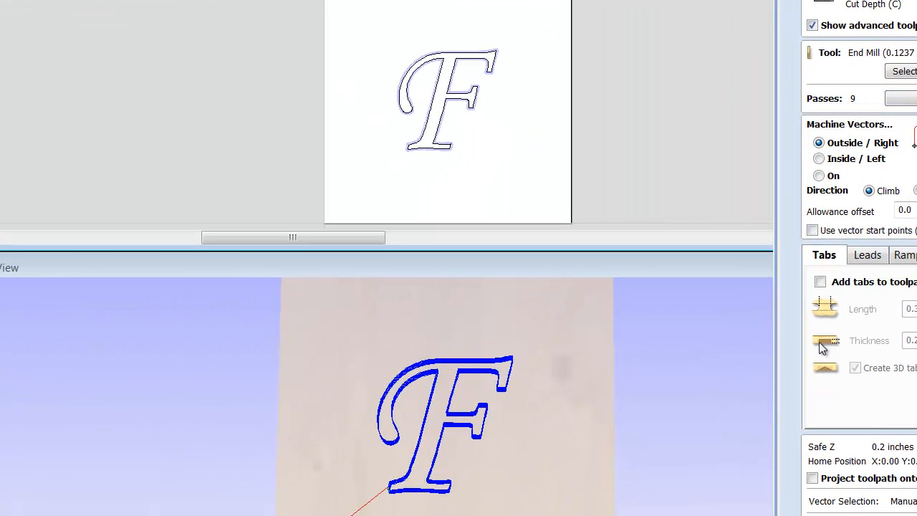
pyautogui.moveTo(480, 112)
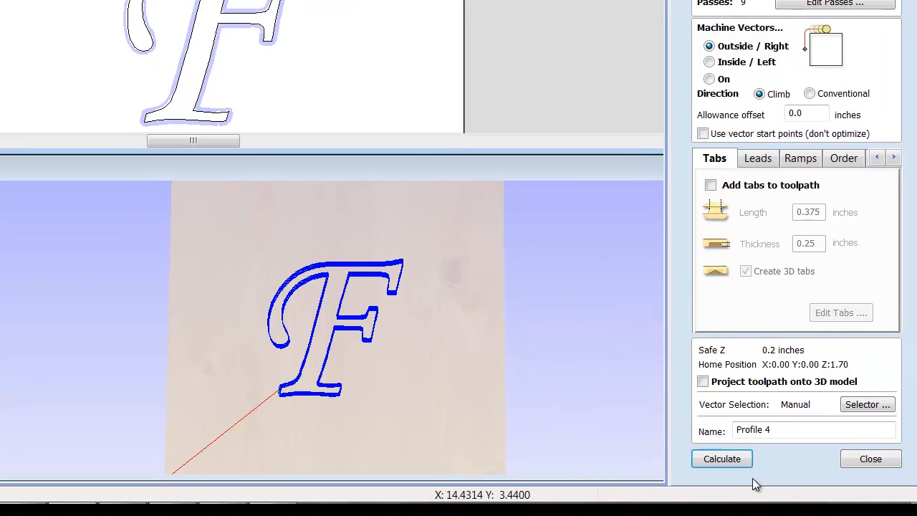
# Select the F outline after the no-vectors warning, calculate Profile 4 and preview its cut-out in 3D.
pyautogui.click(722, 459)
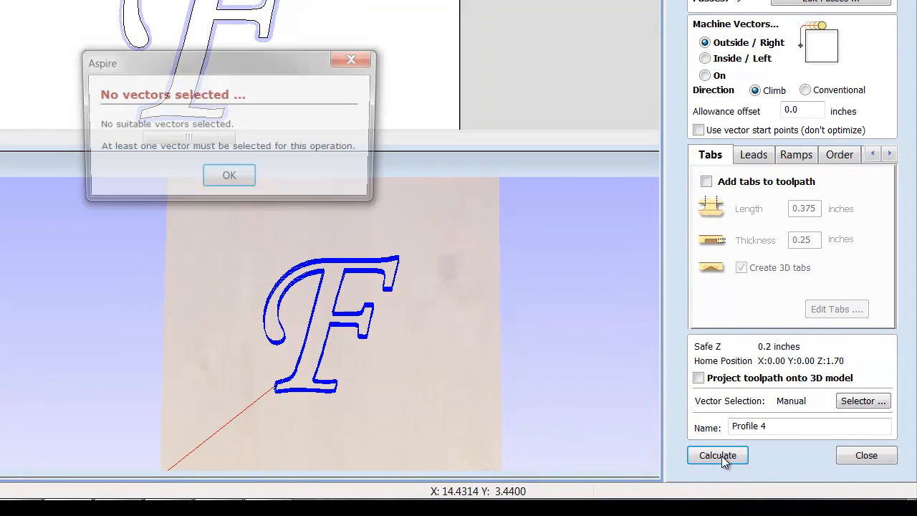
pyautogui.click(229, 177)
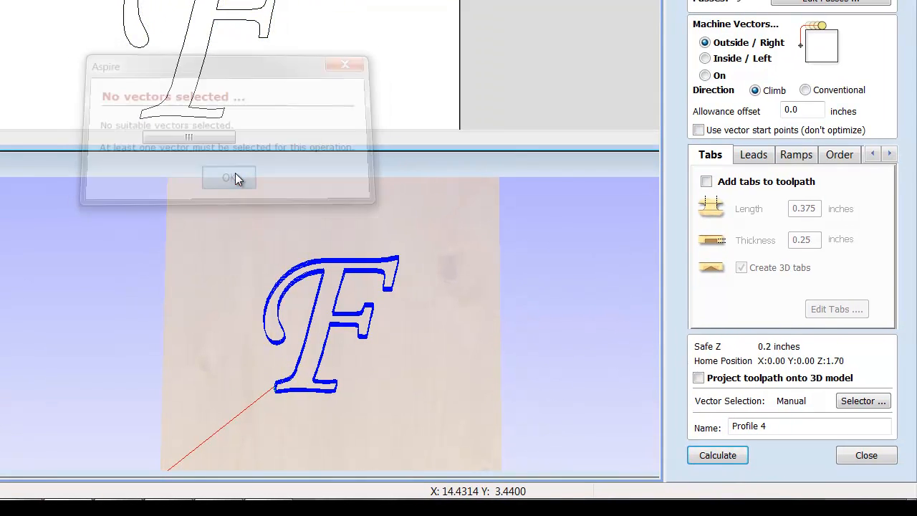
pyautogui.click(229, 178)
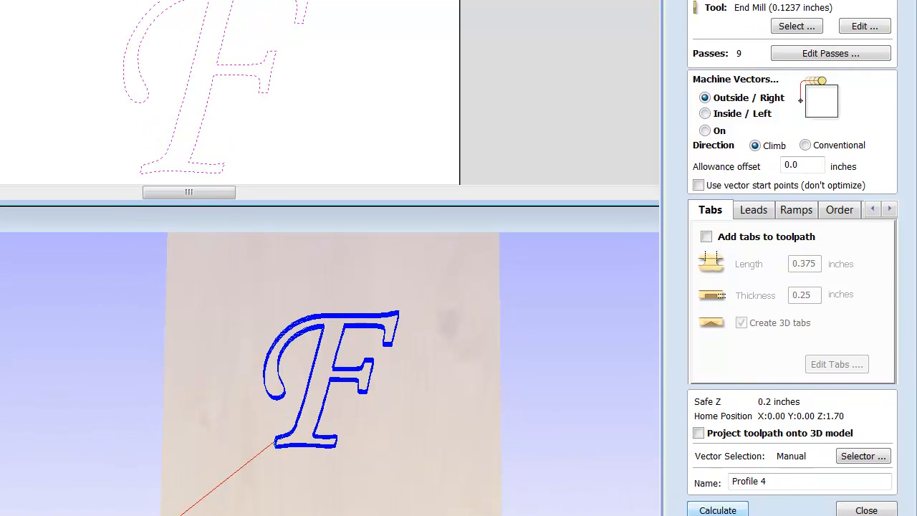
pyautogui.click(716, 510)
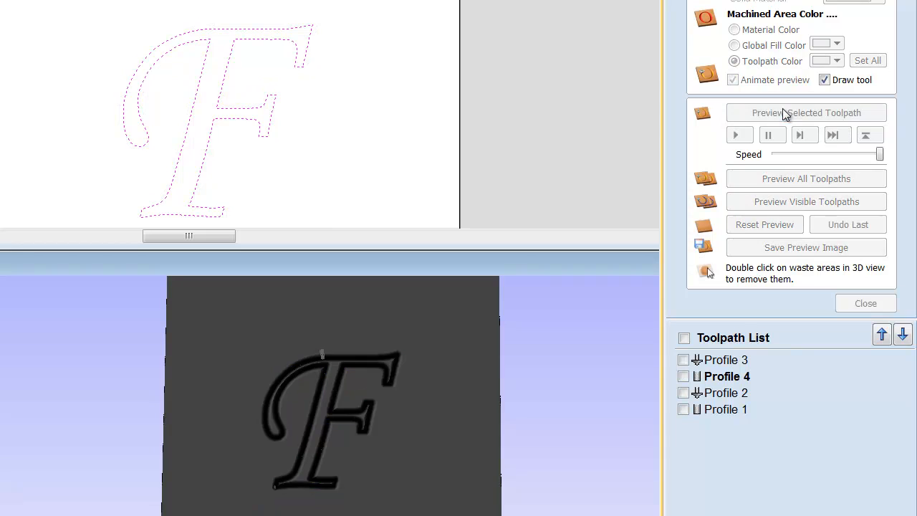
pyautogui.click(805, 112)
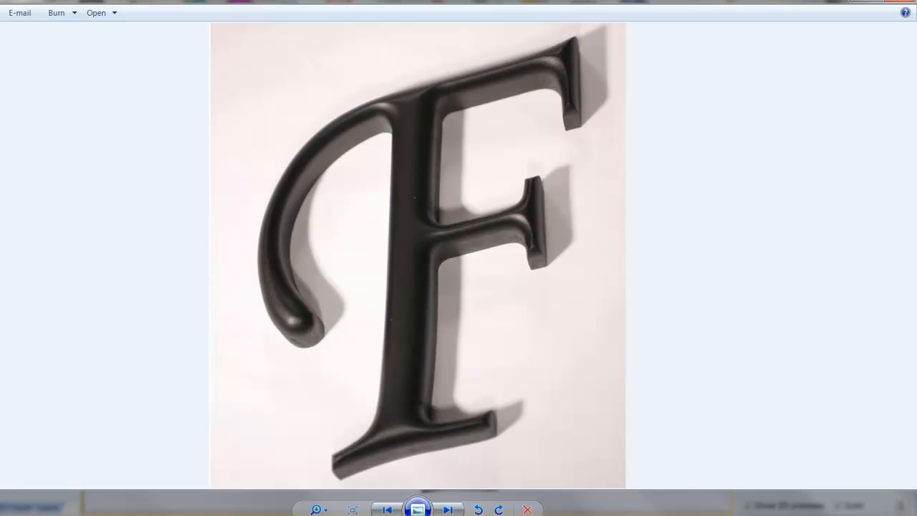
pyautogui.moveTo(561, 303)
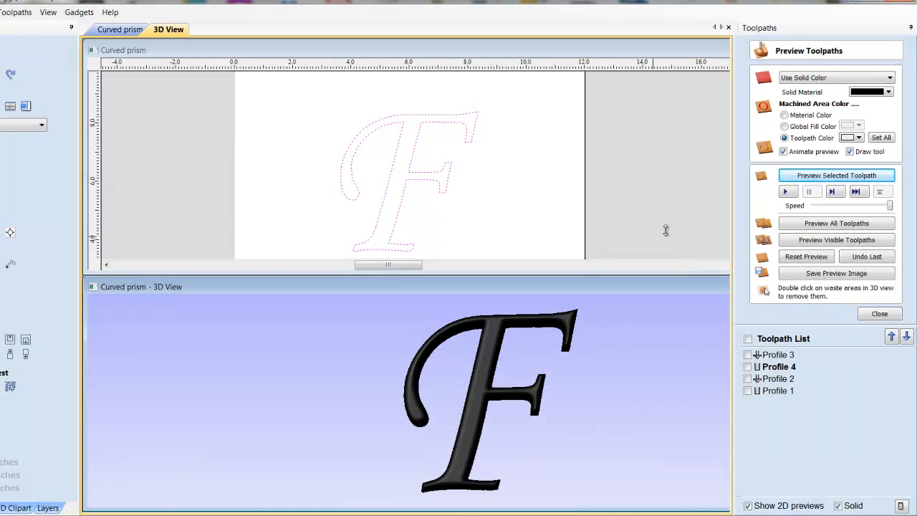
pyautogui.moveTo(714, 433)
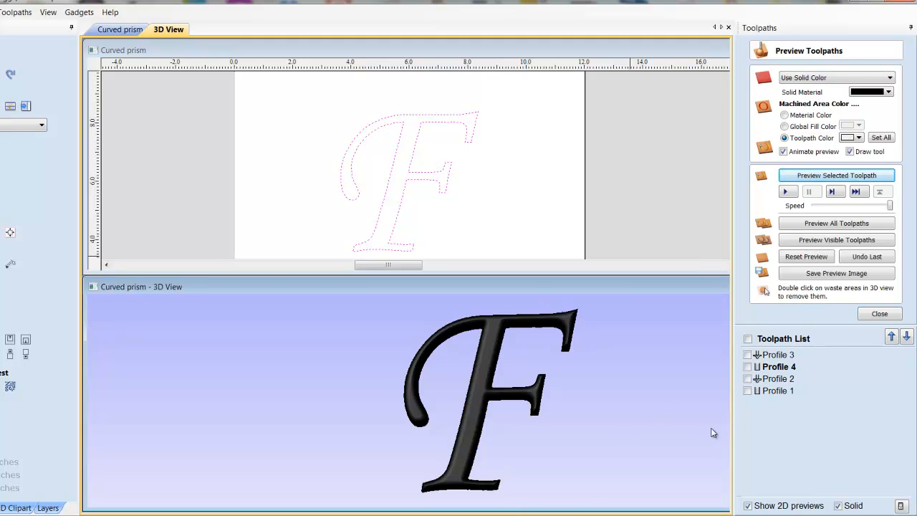
pyautogui.moveTo(795, 326)
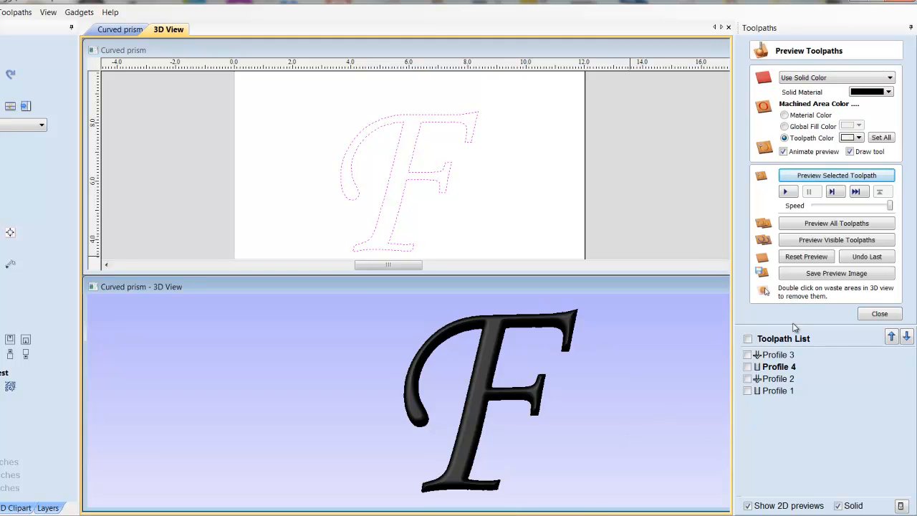
pyautogui.moveTo(696, 481)
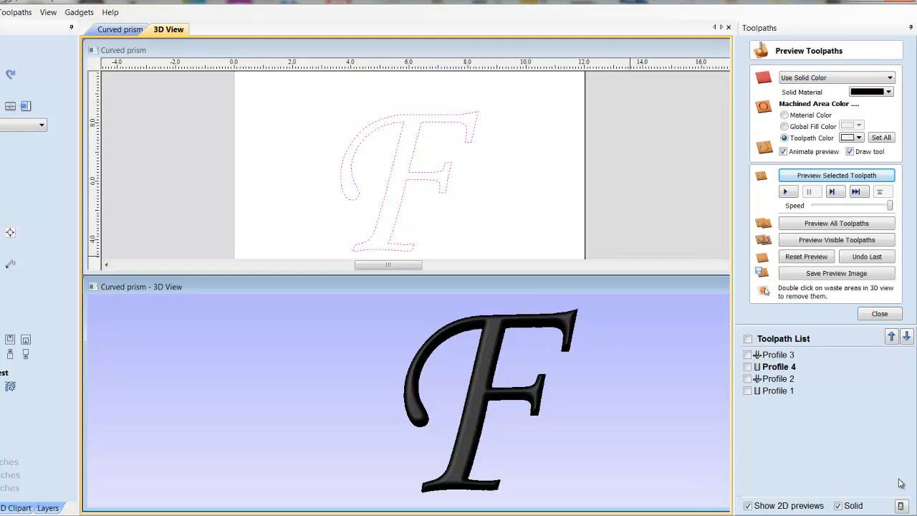
pyautogui.moveTo(802, 464)
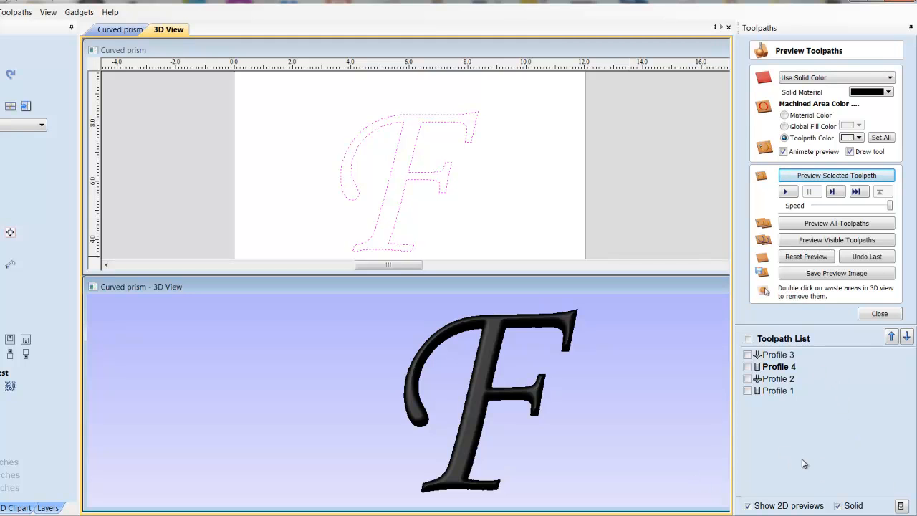
pyautogui.moveTo(643, 394)
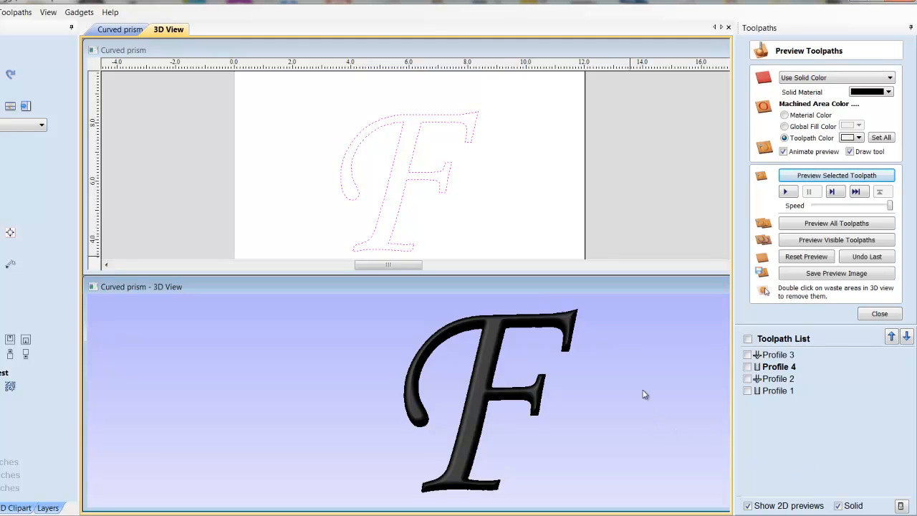
pyautogui.moveTo(580, 318)
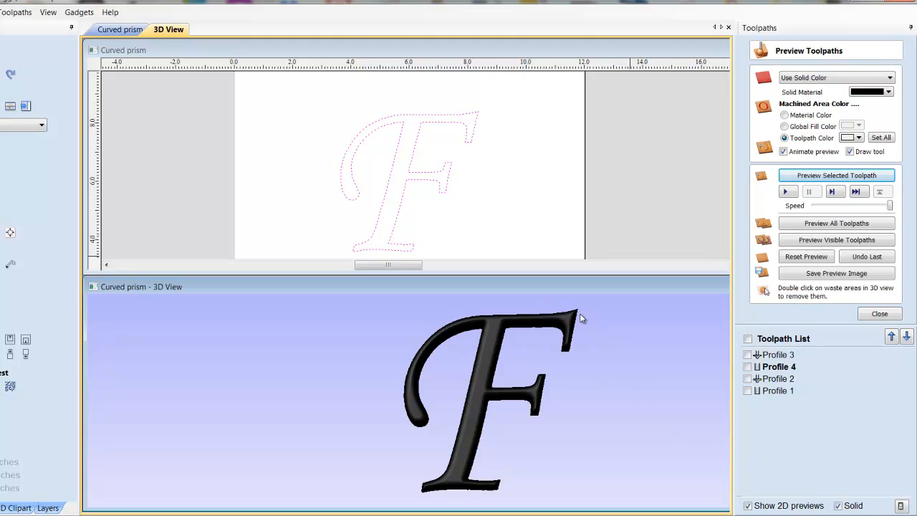
pyautogui.moveTo(579, 323)
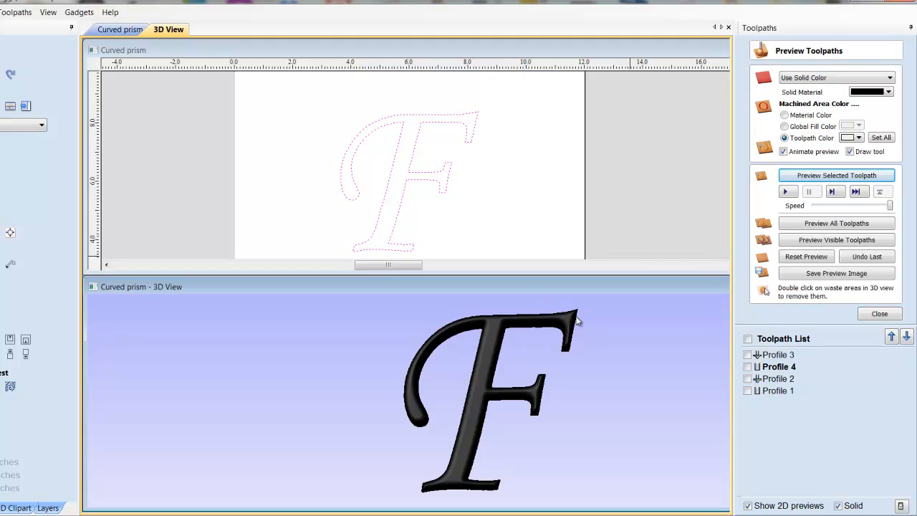
pyautogui.moveTo(633, 331)
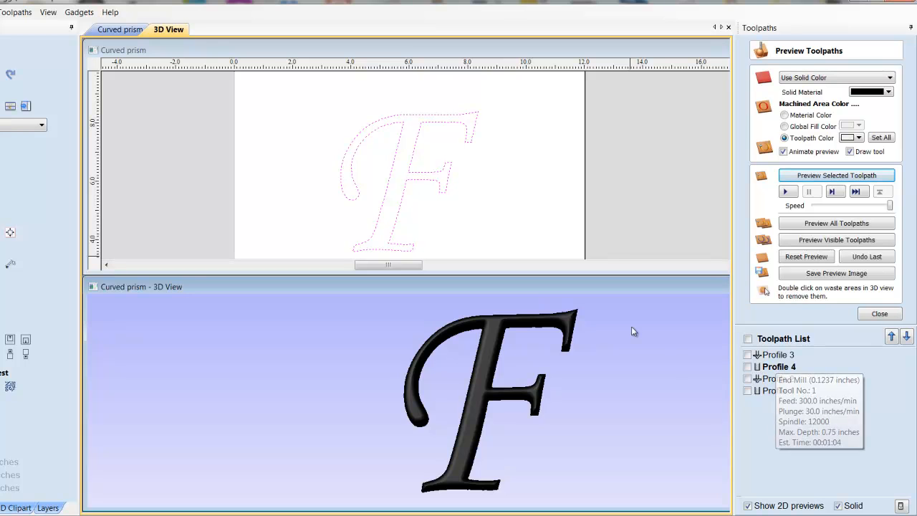
pyautogui.moveTo(585, 503)
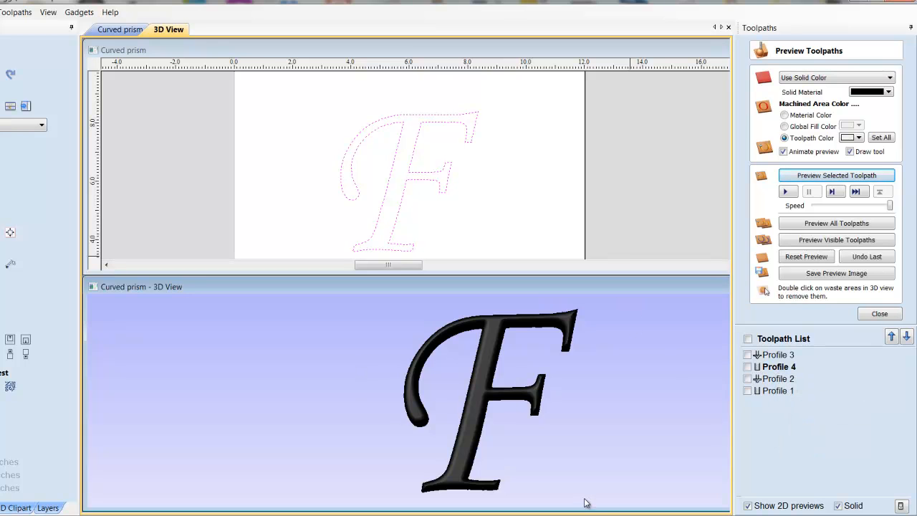
pyautogui.moveTo(614, 508)
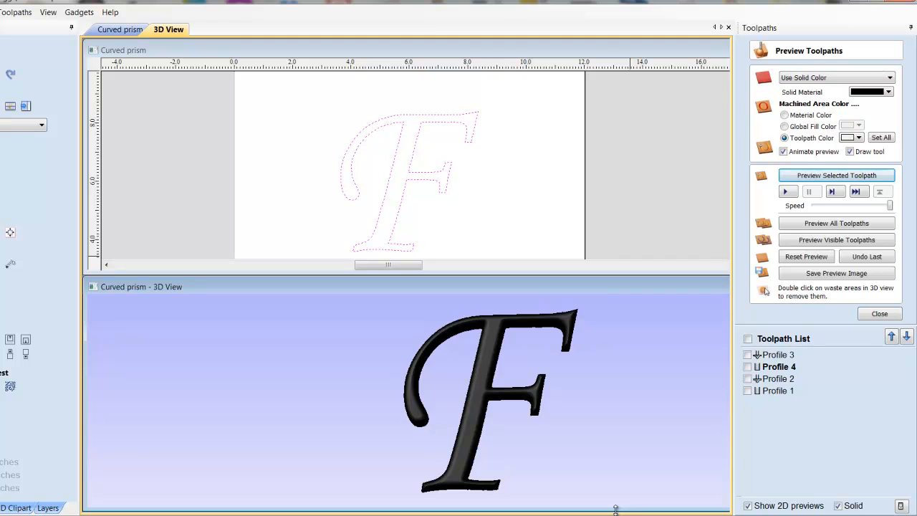
pyautogui.moveTo(594, 447)
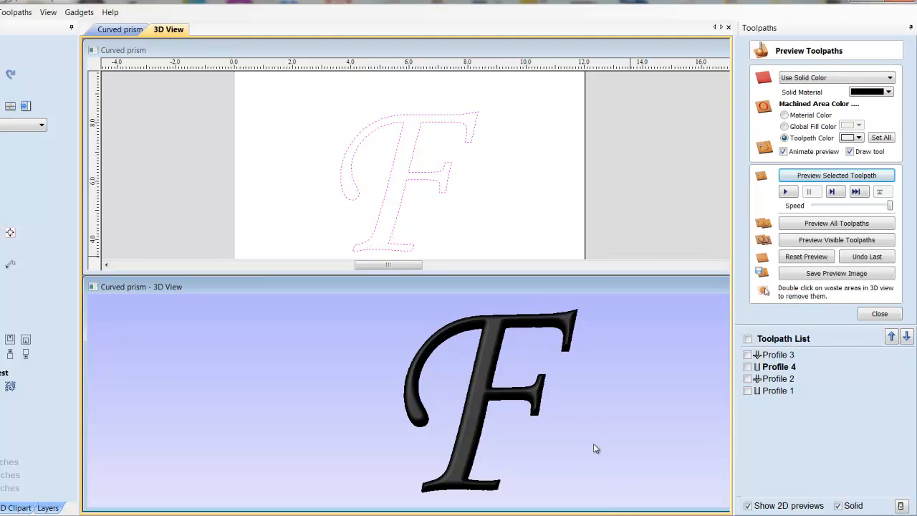
pyautogui.moveTo(699, 447)
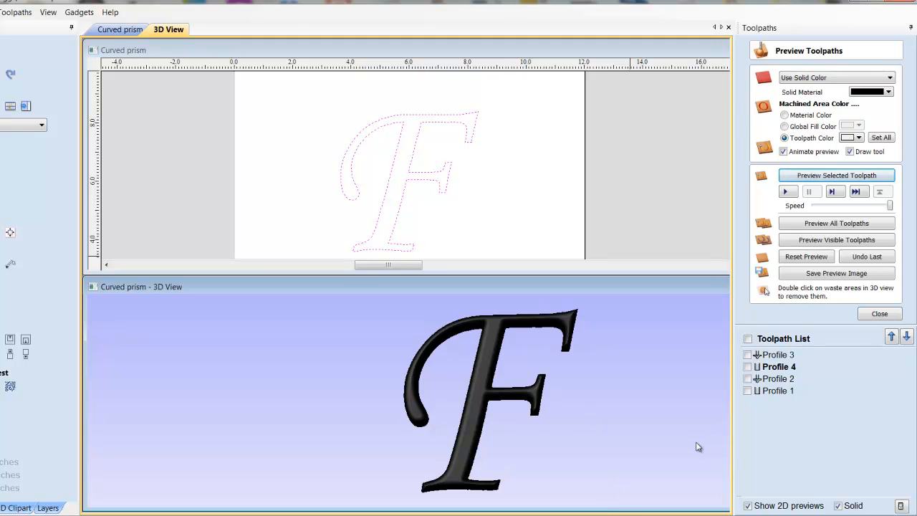
pyautogui.moveTo(712, 446)
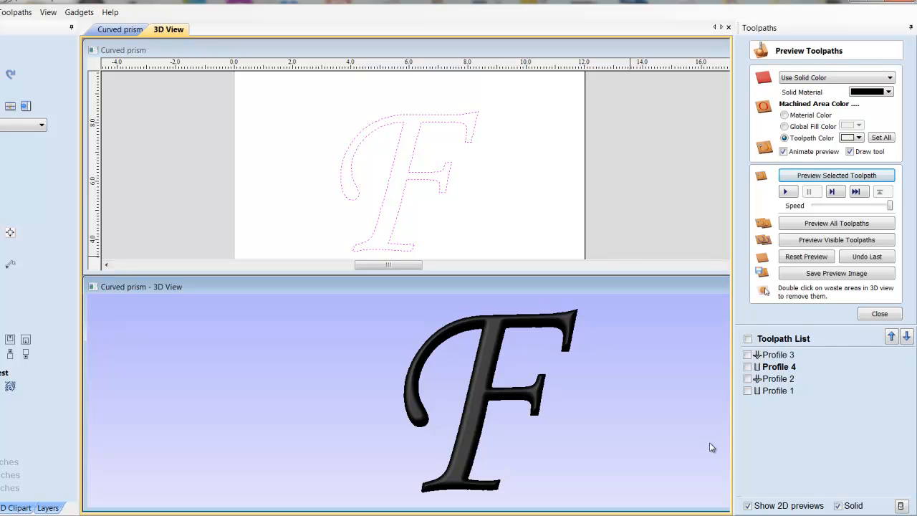